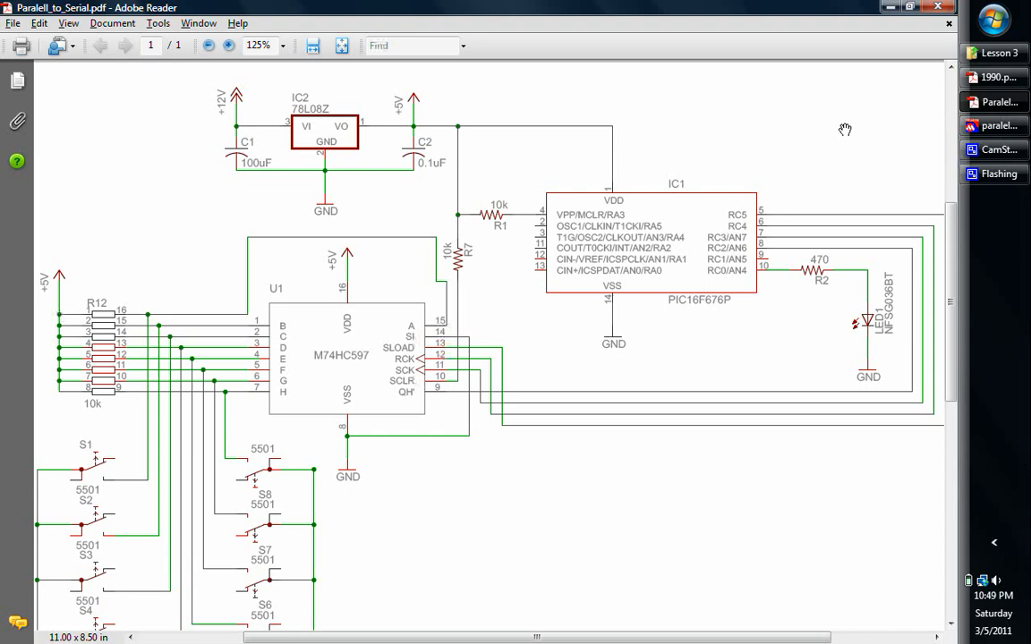
mouse_move(393, 535)
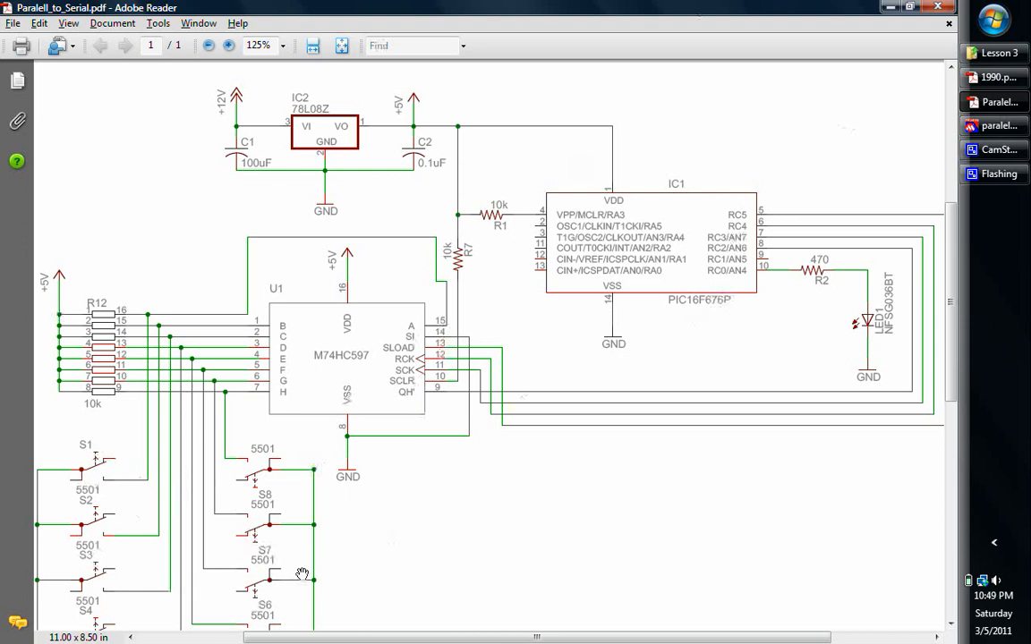
mouse_move(699, 386)
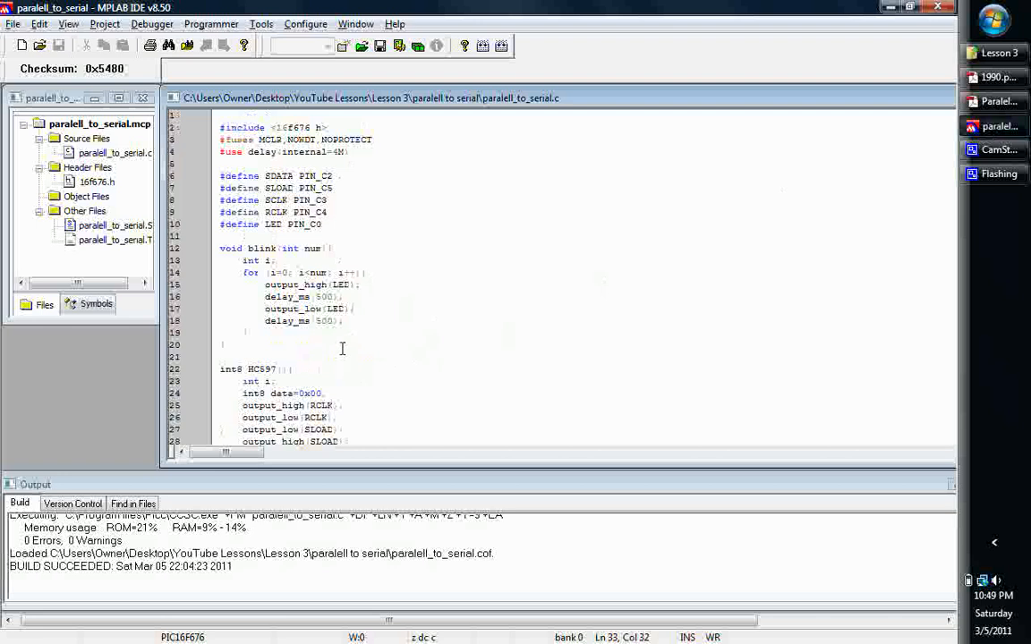
mouse_move(389, 261)
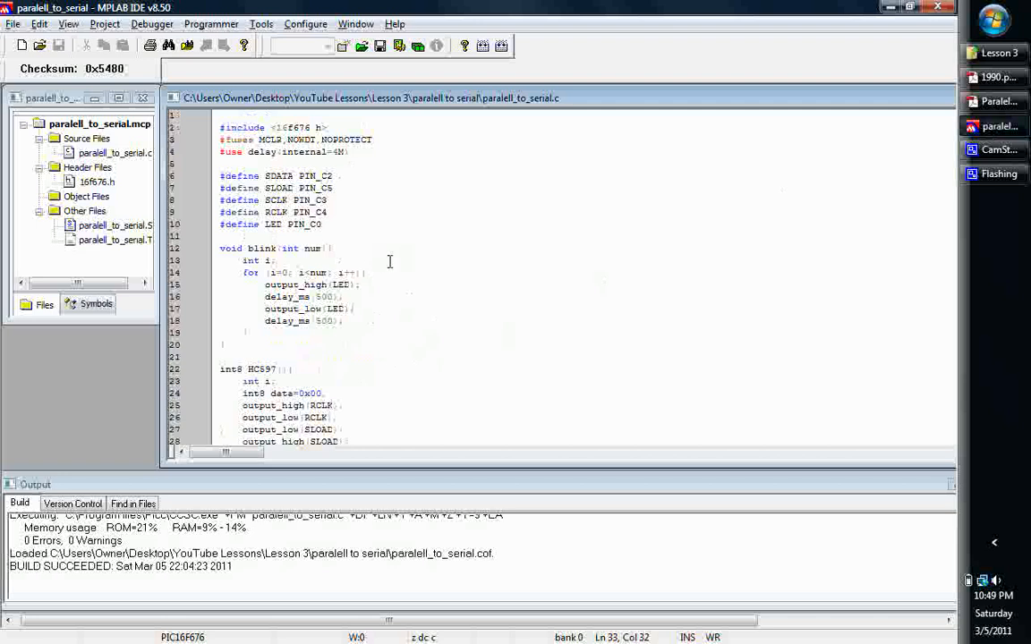
mouse_move(366, 220)
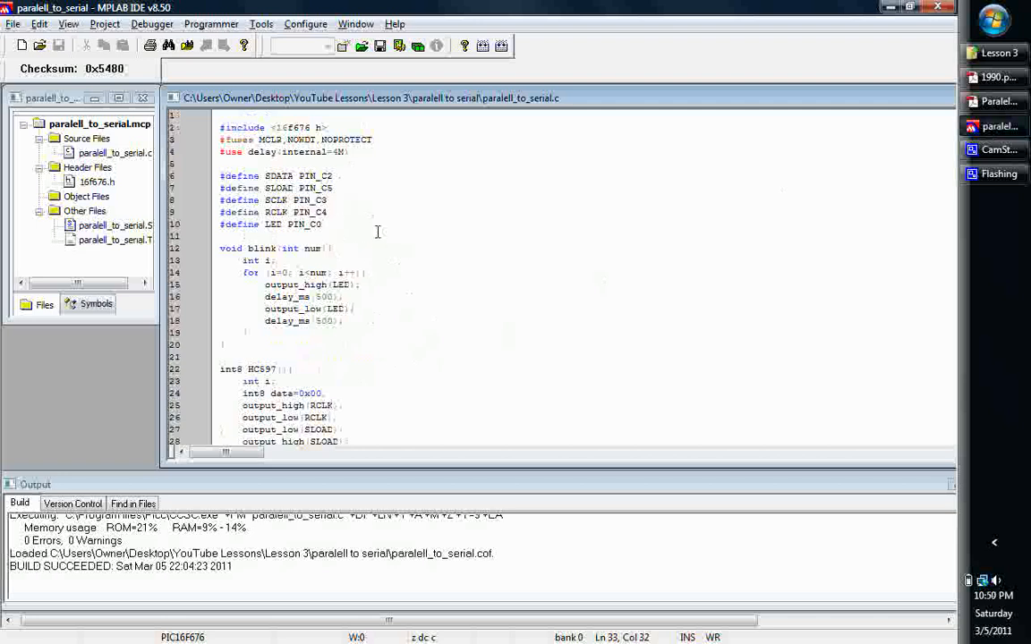
mouse_move(358, 213)
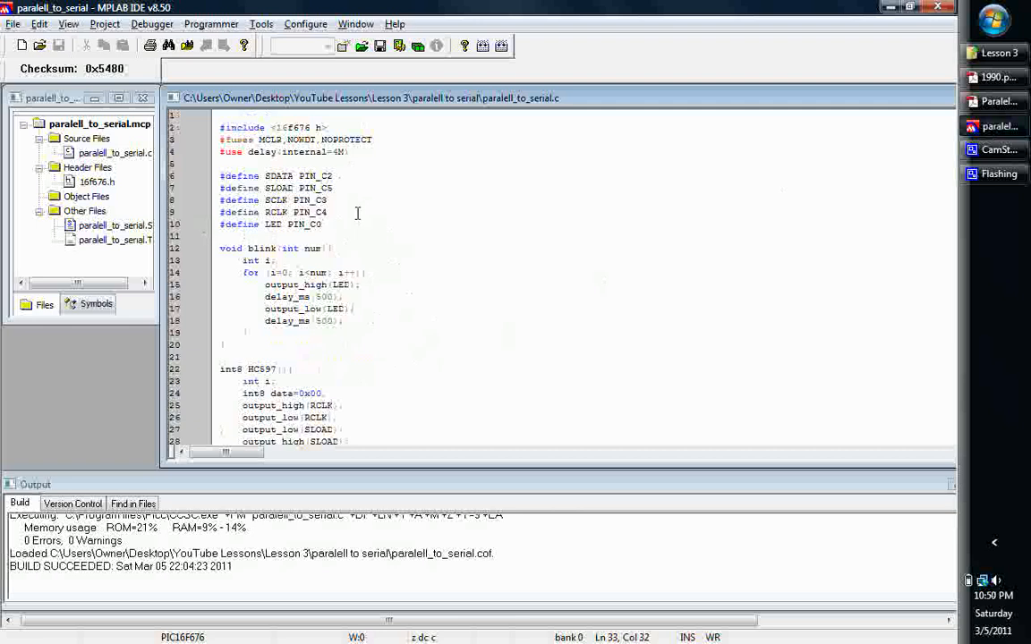
mouse_move(20, 198)
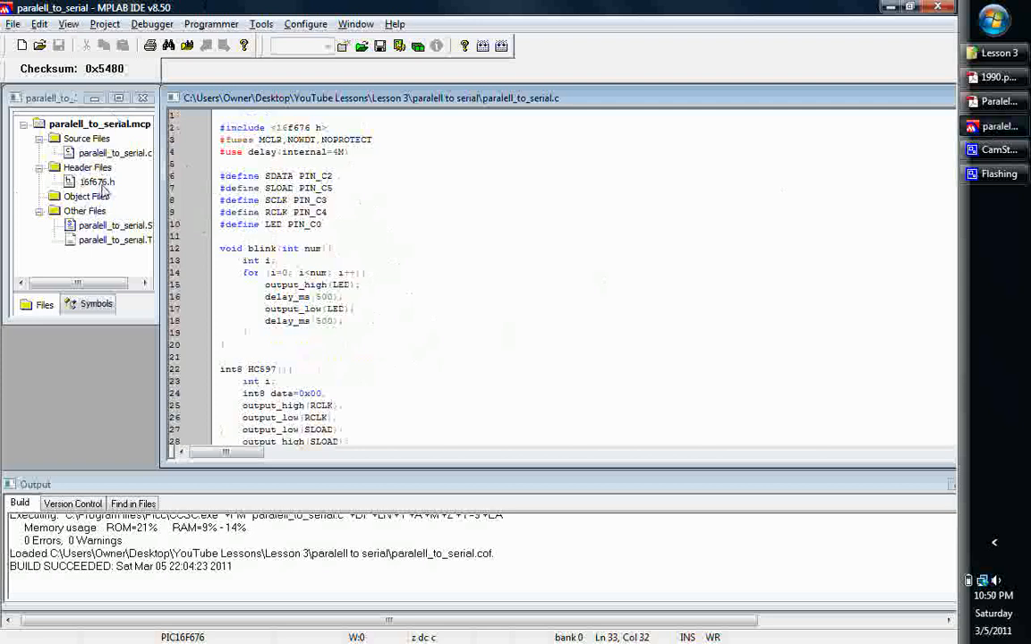
mouse_move(222, 201)
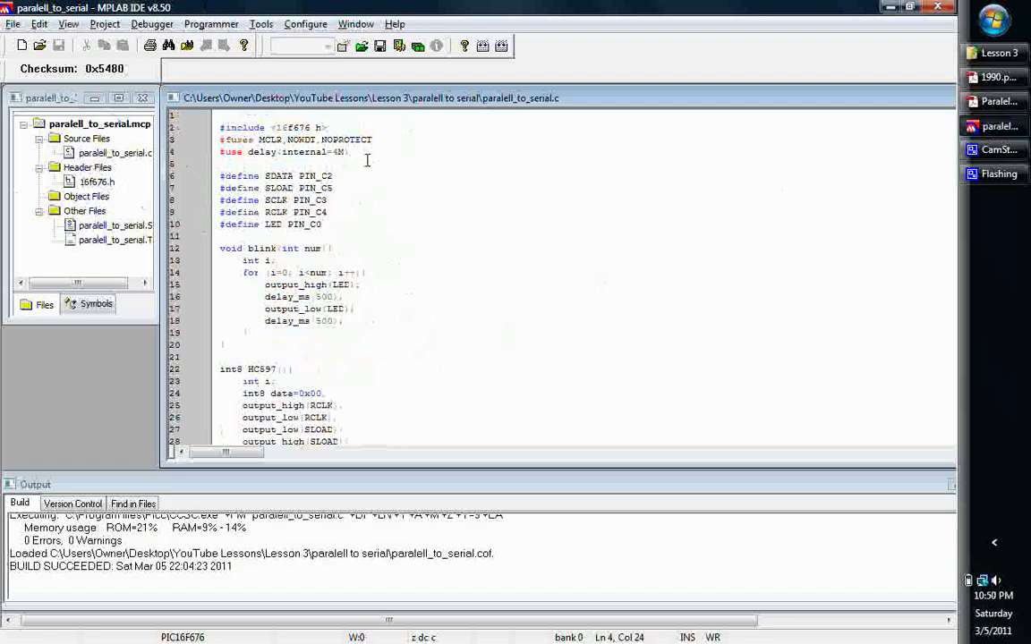
mouse_move(372, 183)
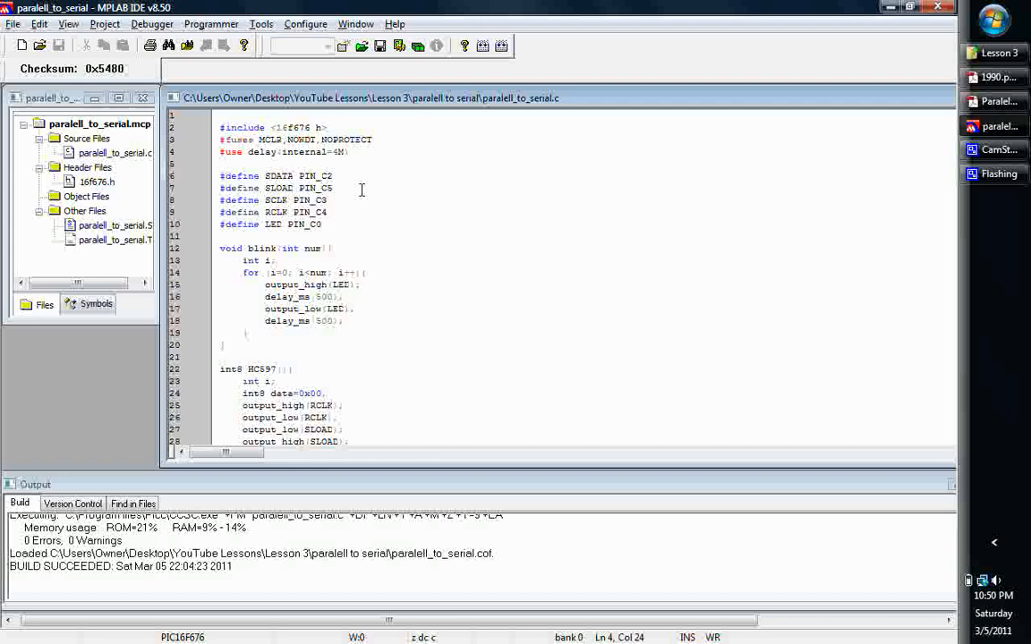
scroll("down", 3)
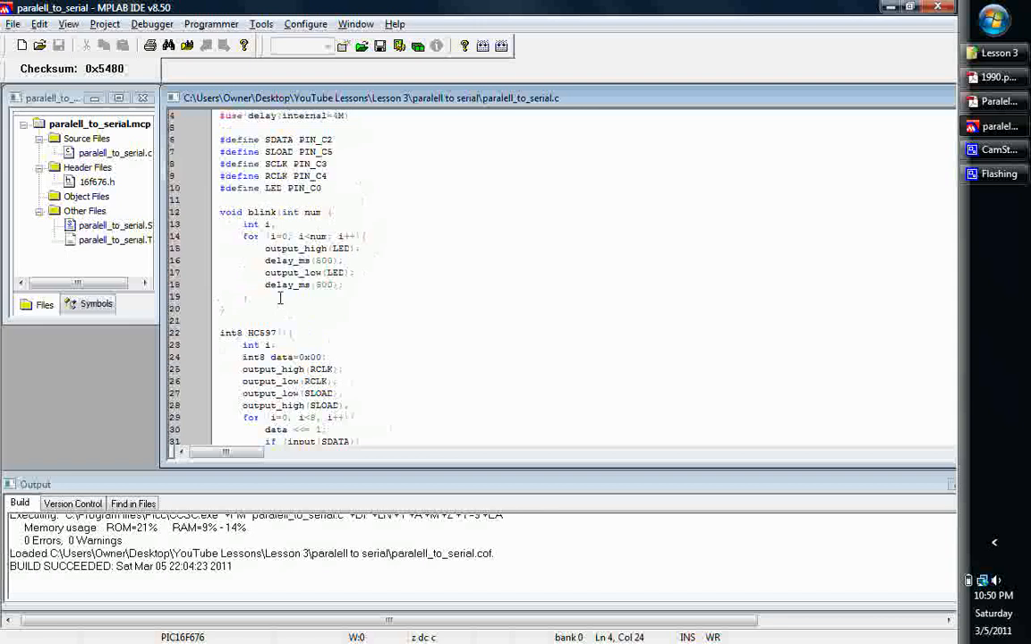
mouse_move(282, 307)
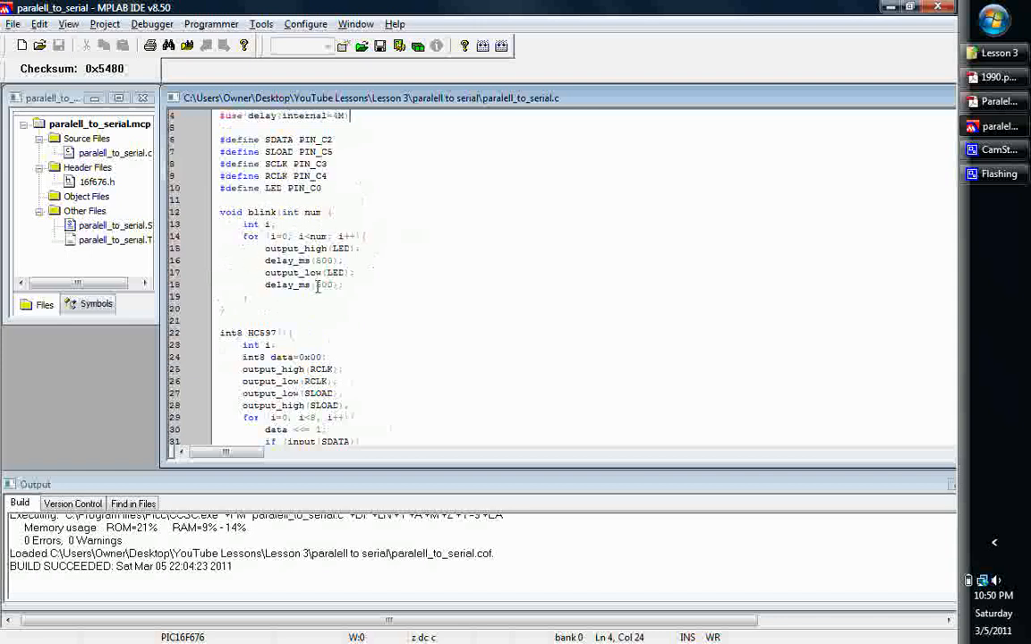
scroll("down", 3)
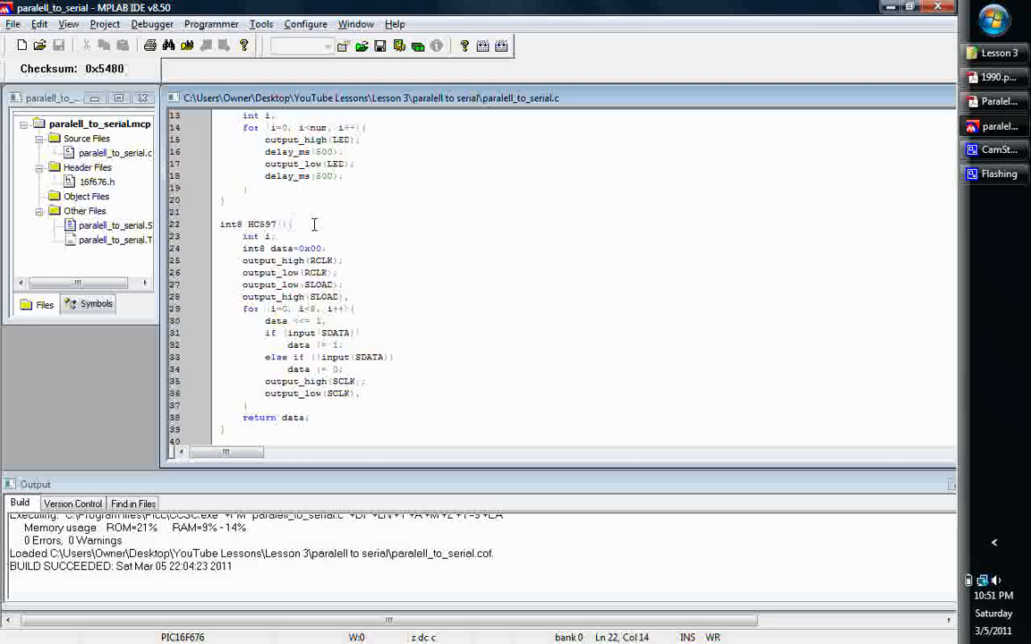
left_click(293, 224)
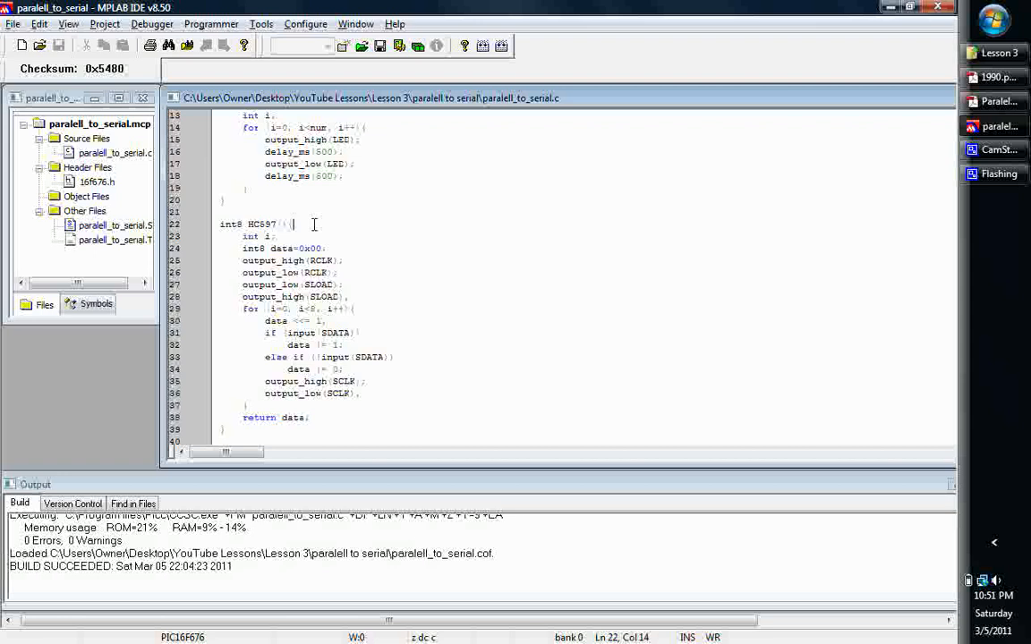
mouse_move(291, 224)
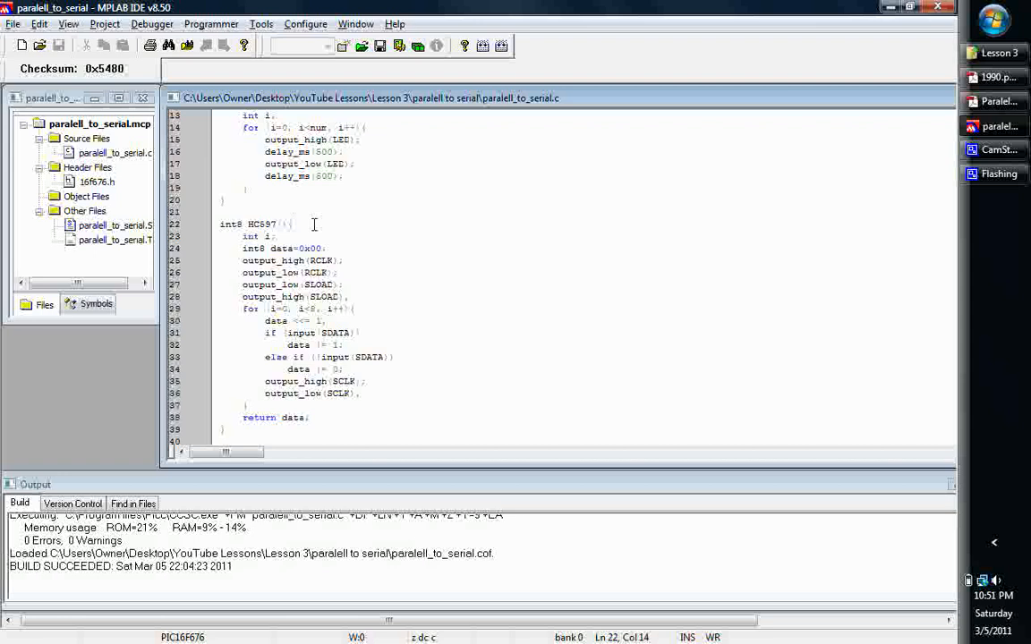
left_click(292, 224)
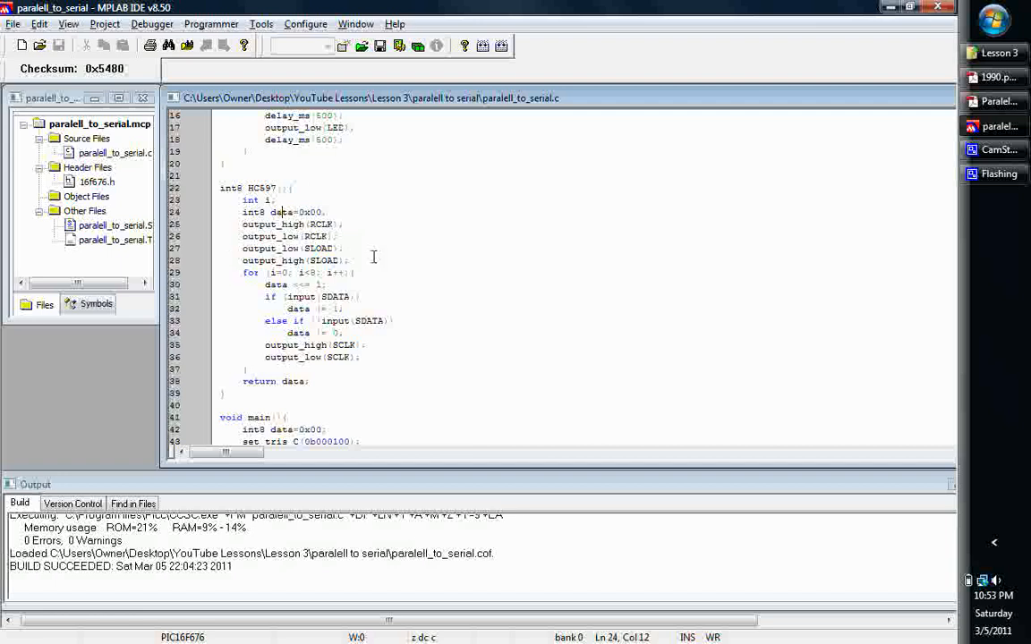
mouse_move(367, 273)
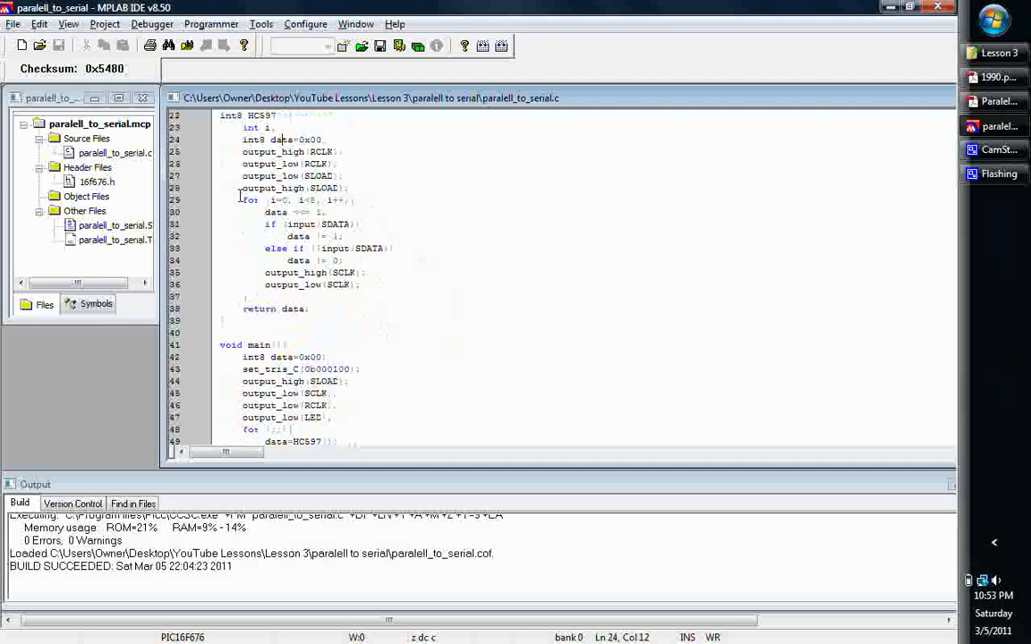
- Highlight the output_high(SCLK)/output_low(SCLK) clock-pulse lines, then bring up the 1990.pdf datasheet
left_click_drag(243, 200, 352, 199)
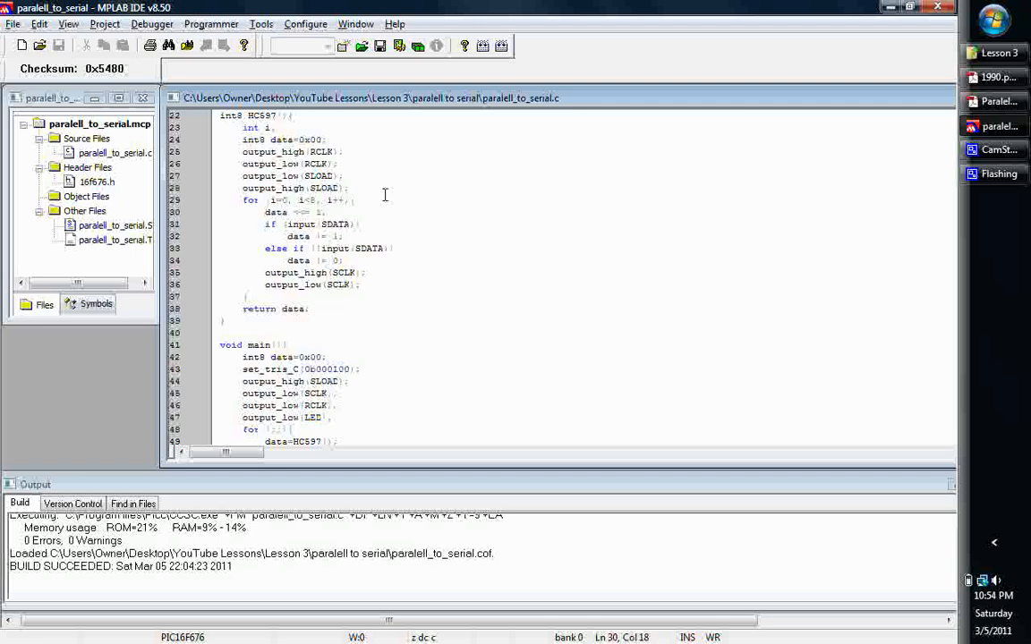
mouse_move(336, 211)
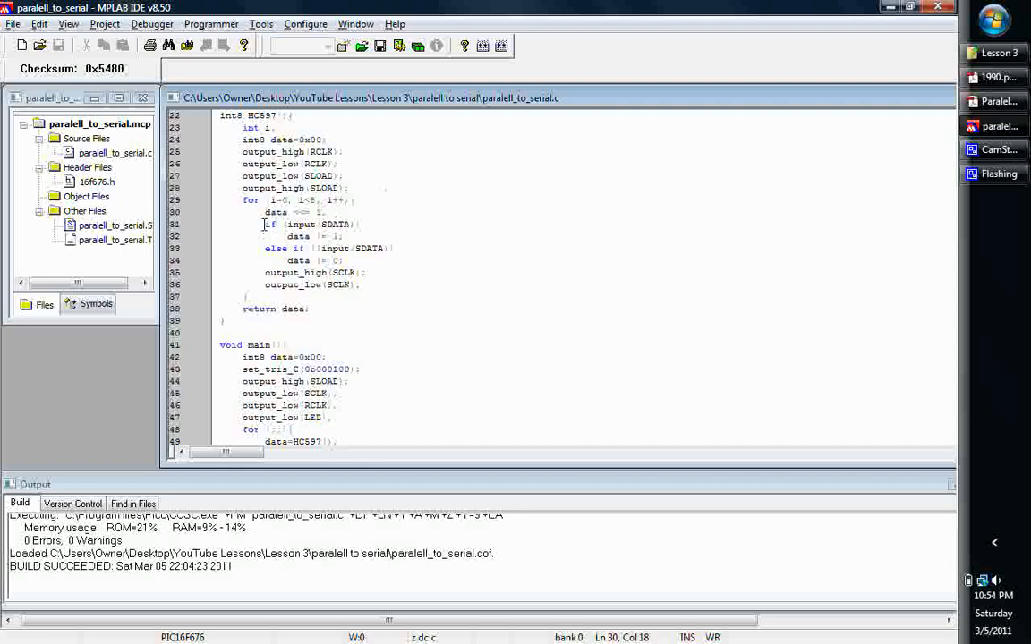
left_click(338, 224)
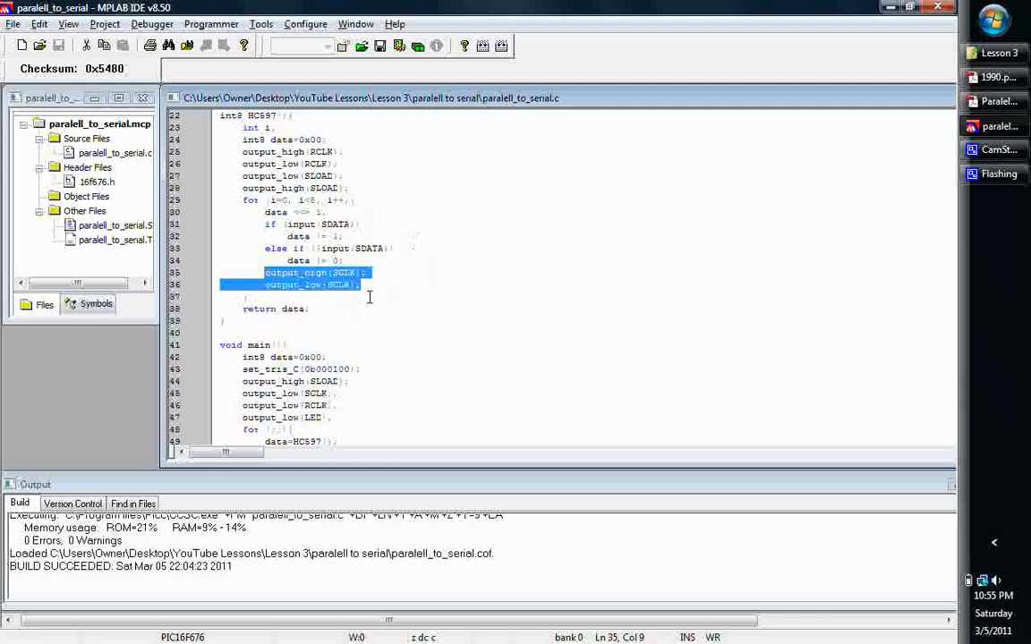
left_click(994, 77)
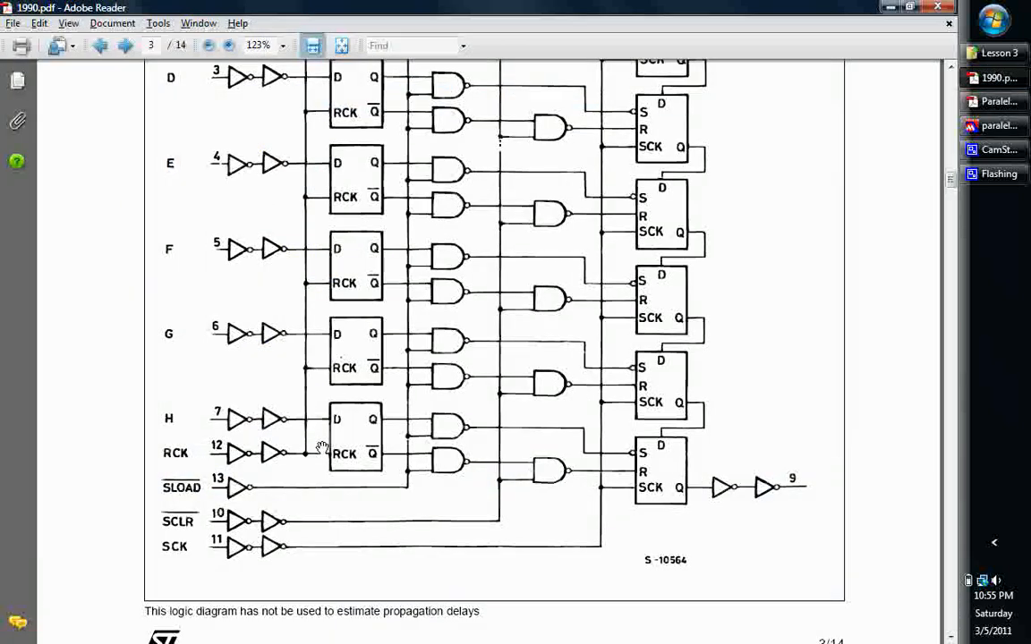
mouse_move(640, 468)
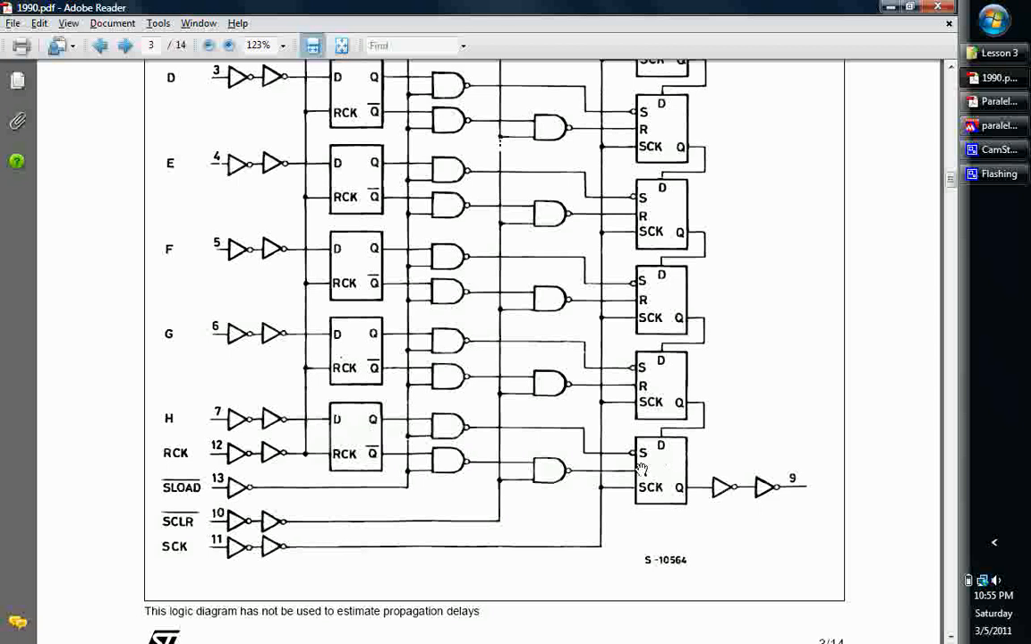
mouse_move(347, 398)
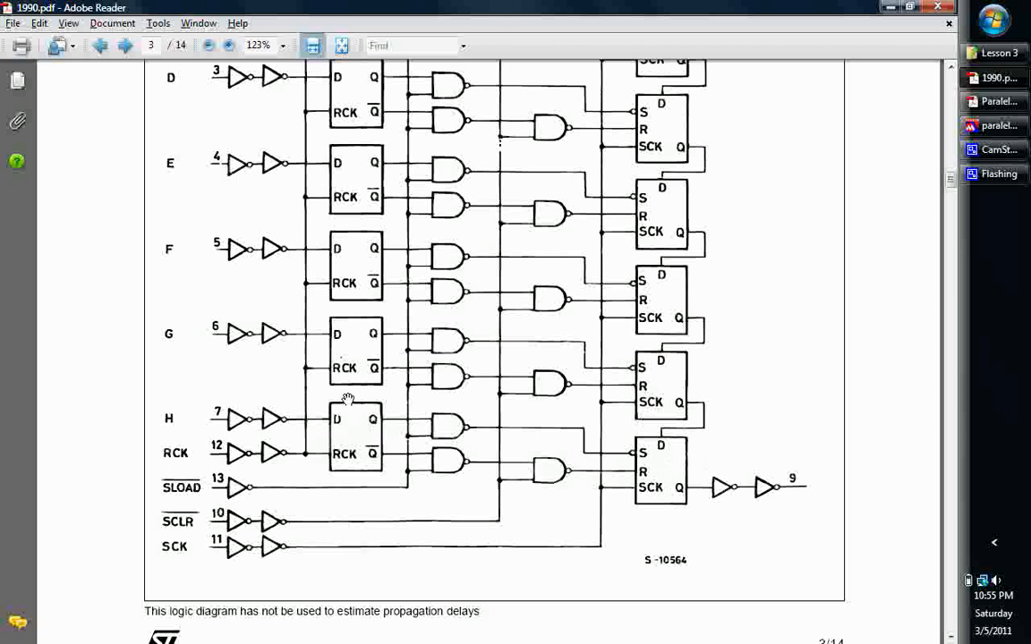
mouse_move(759, 491)
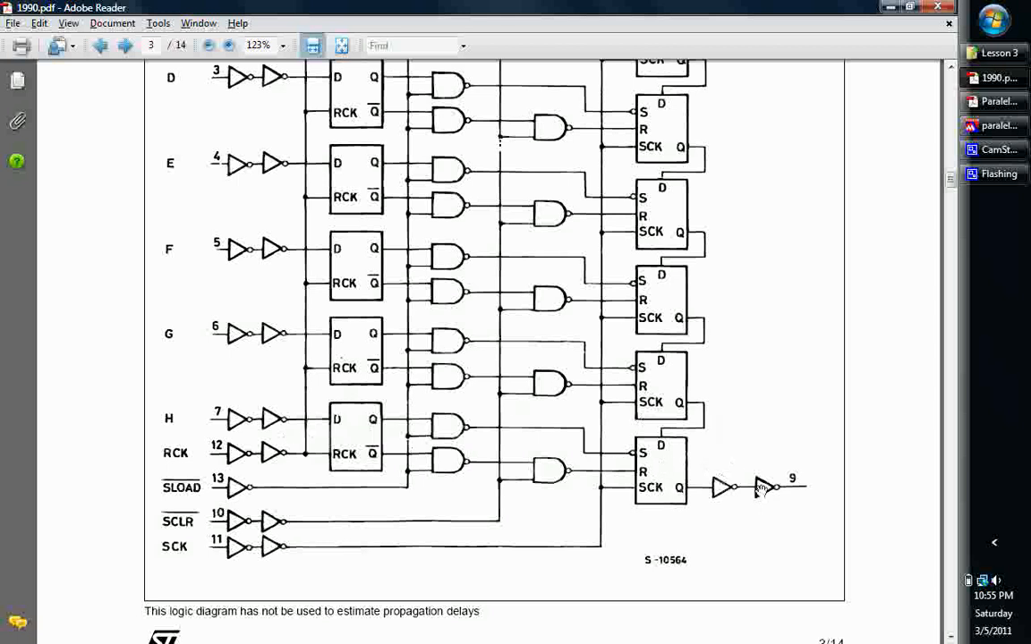
mouse_move(474, 349)
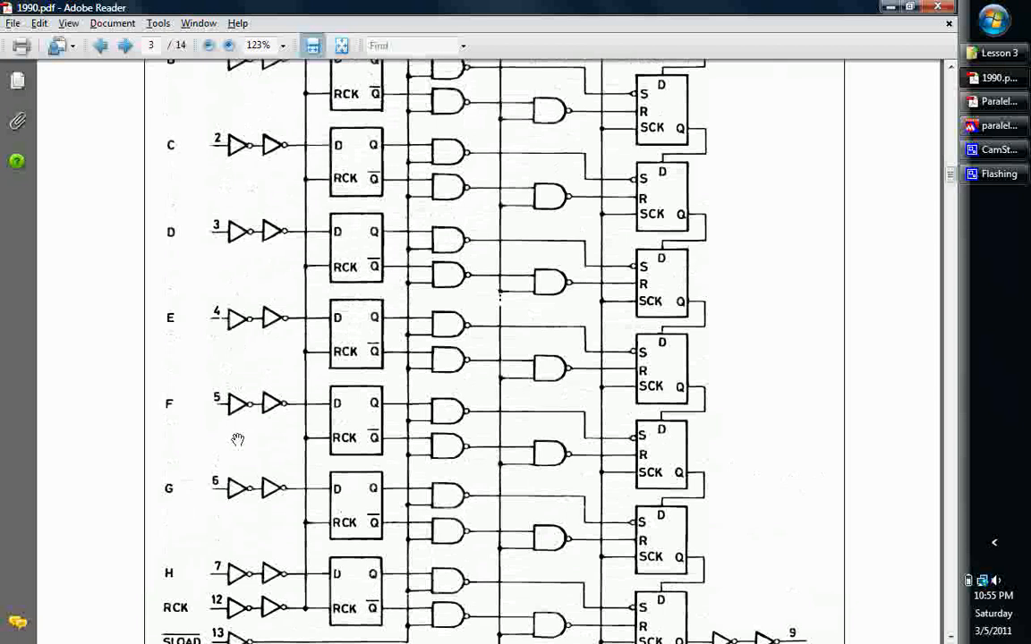
mouse_move(90, 513)
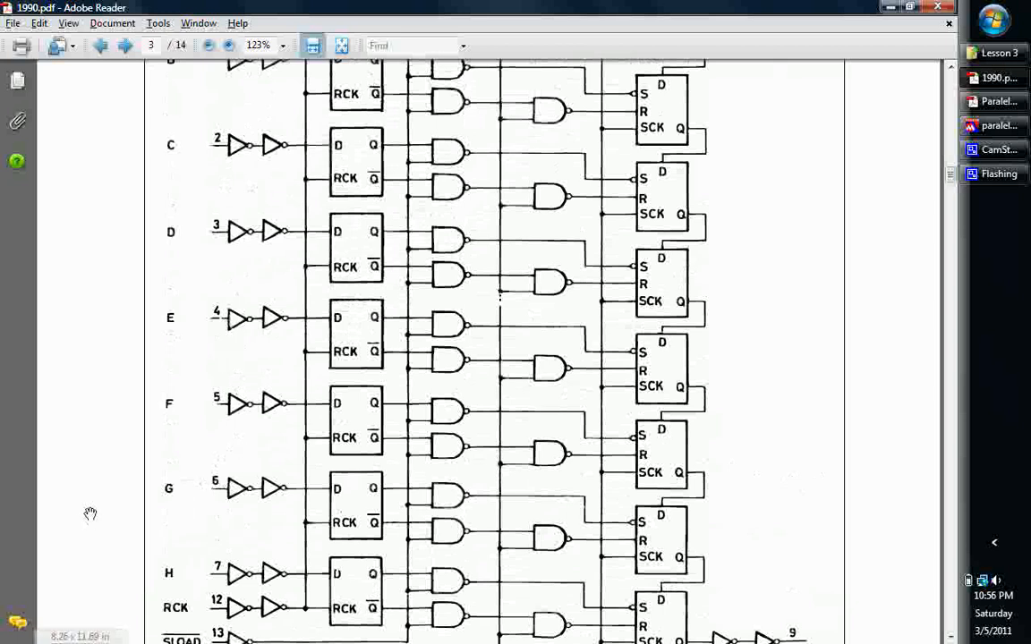
mouse_move(194, 517)
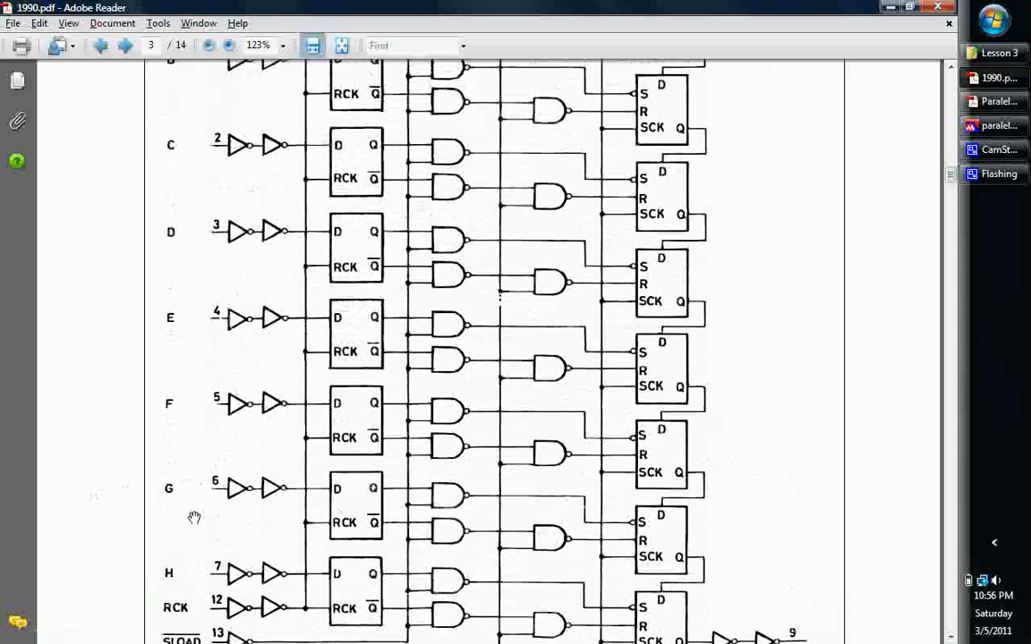
- Scroll the M74HC597 logic diagram from the serial input down to the output stage and control lines
scroll("down", 3)
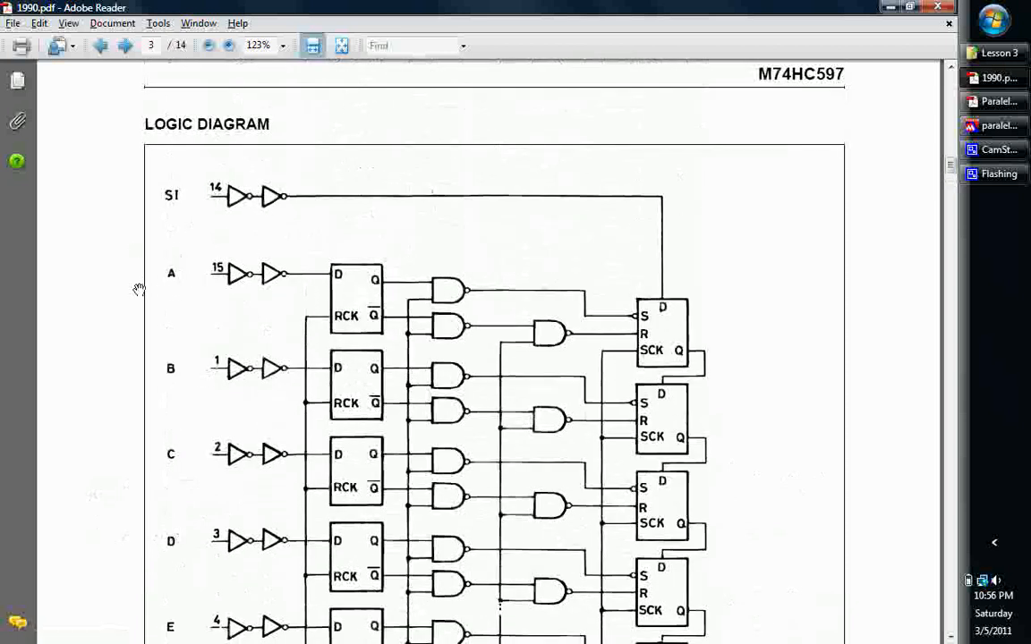
mouse_move(54, 184)
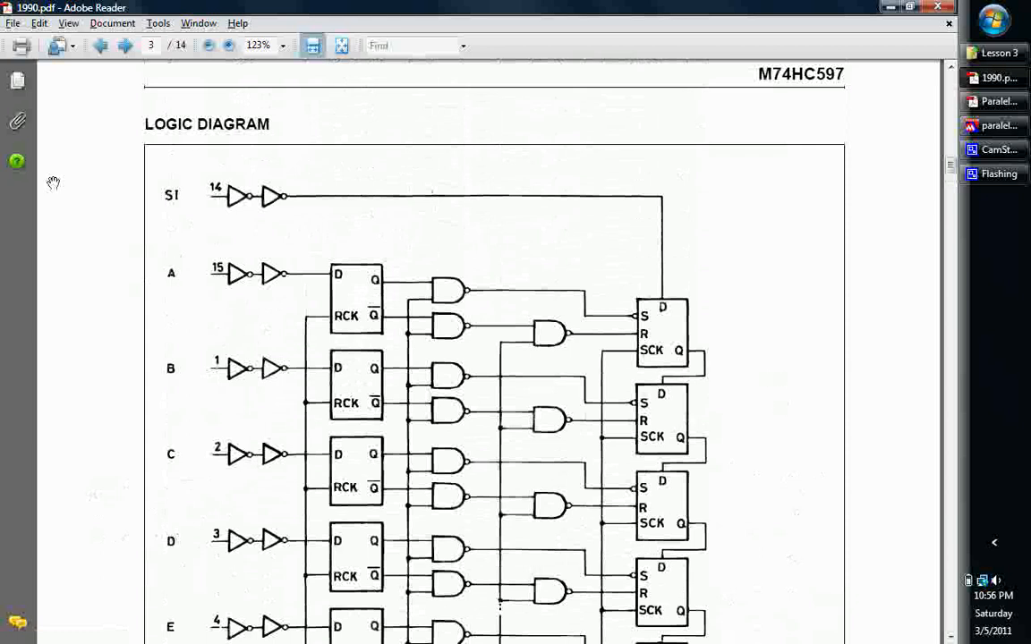
scroll("down", 3)
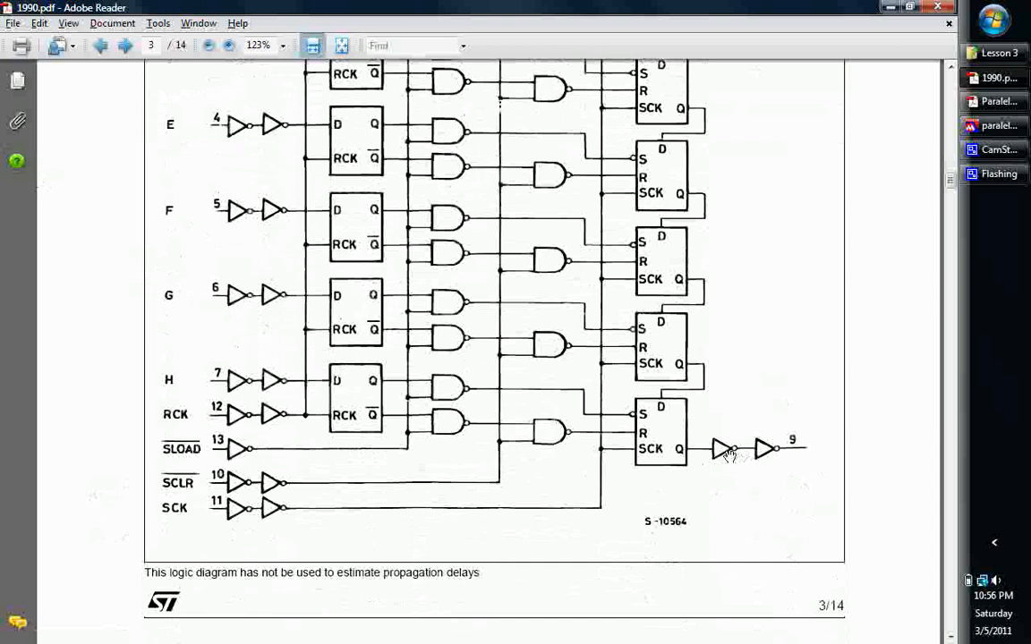
mouse_move(758, 174)
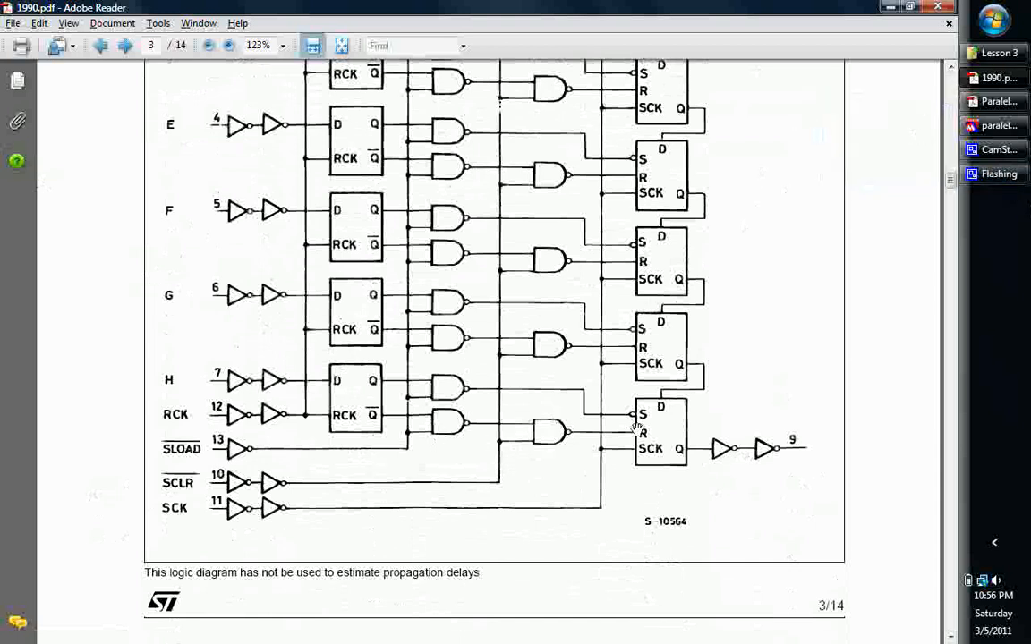
mouse_move(624, 448)
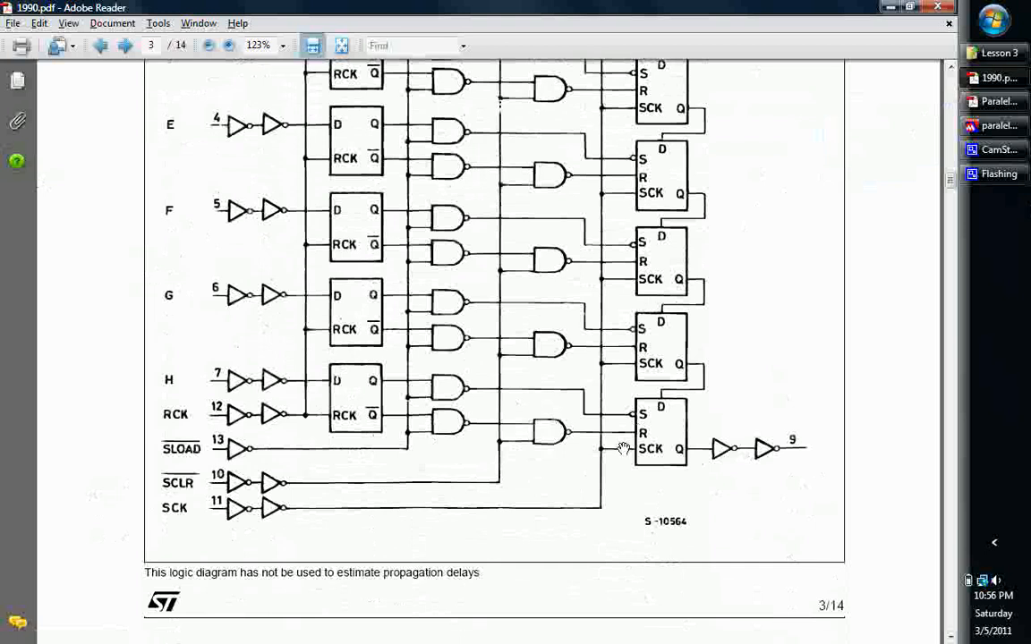
mouse_move(638, 464)
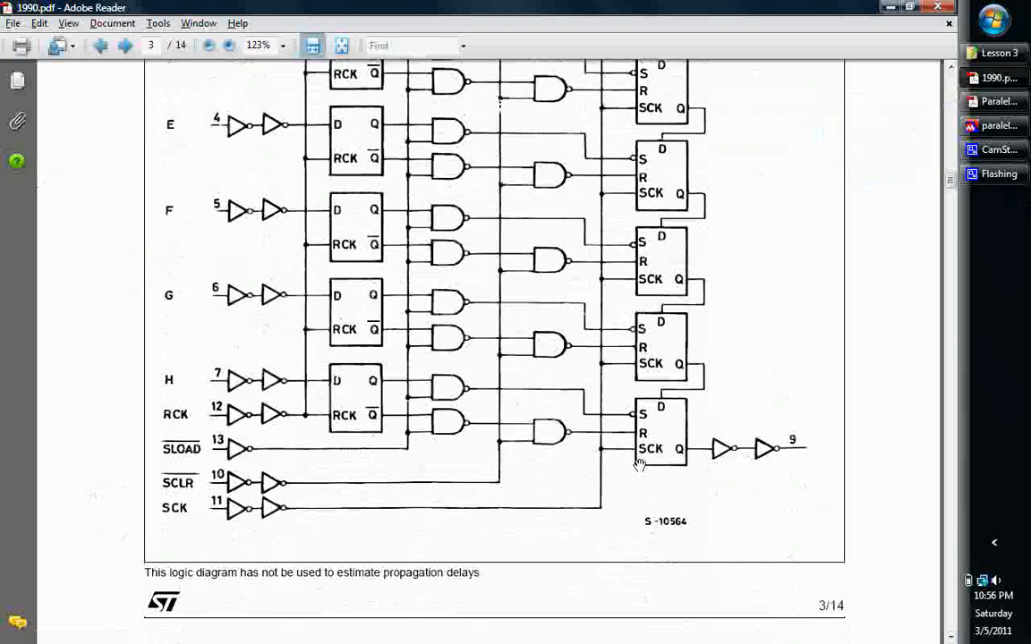
mouse_move(723, 425)
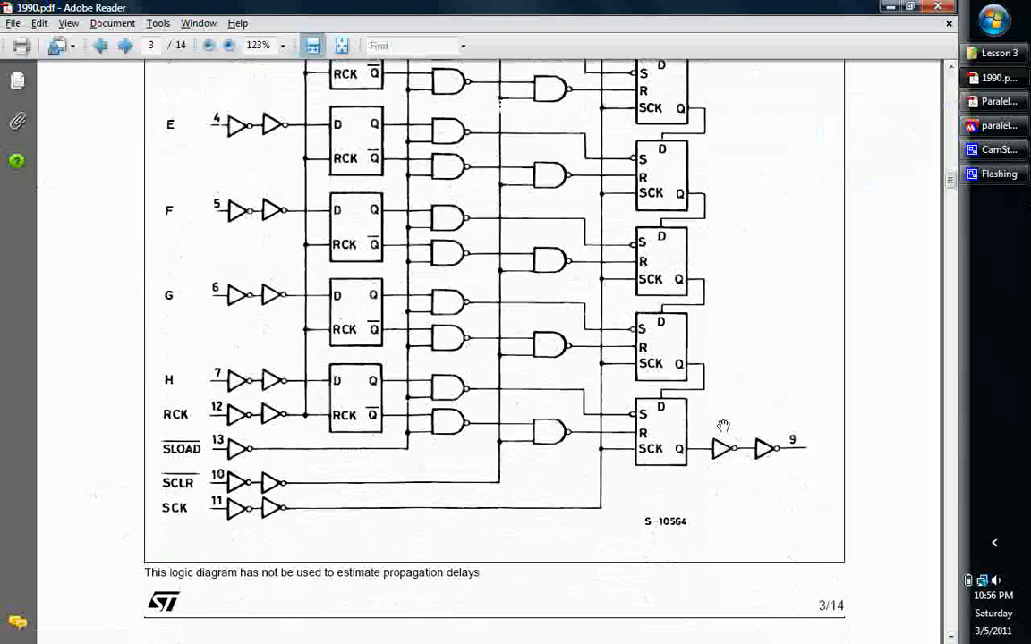
mouse_move(665, 425)
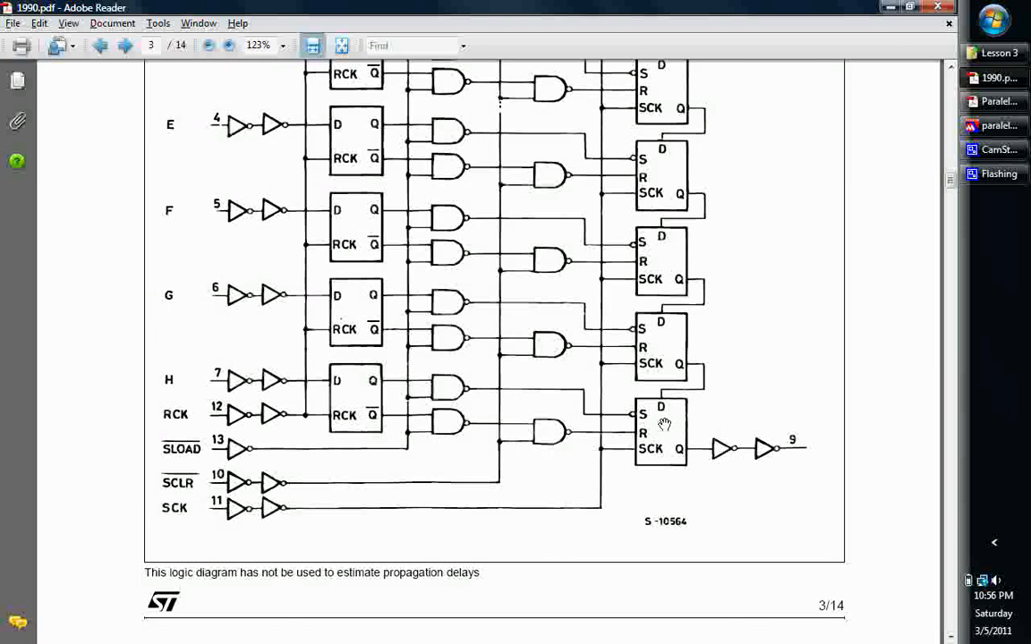
mouse_move(602, 416)
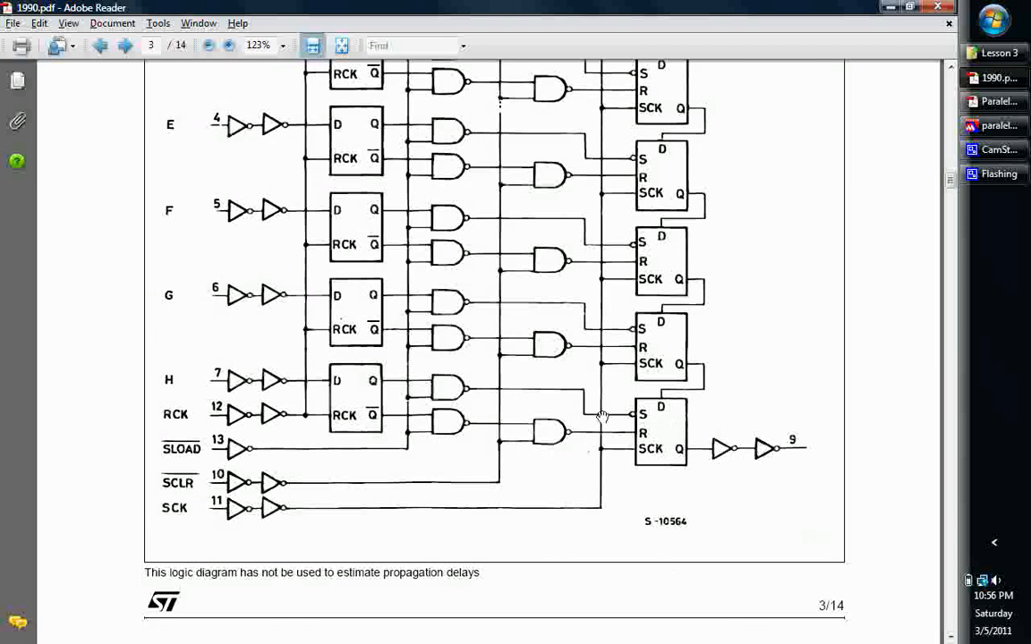
mouse_move(646, 434)
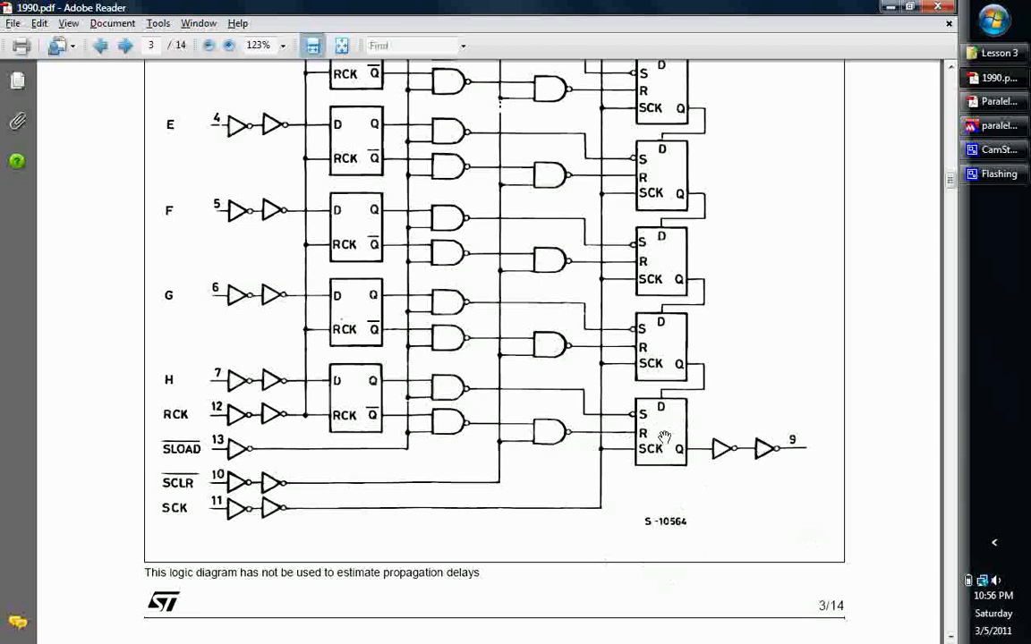
mouse_move(640, 452)
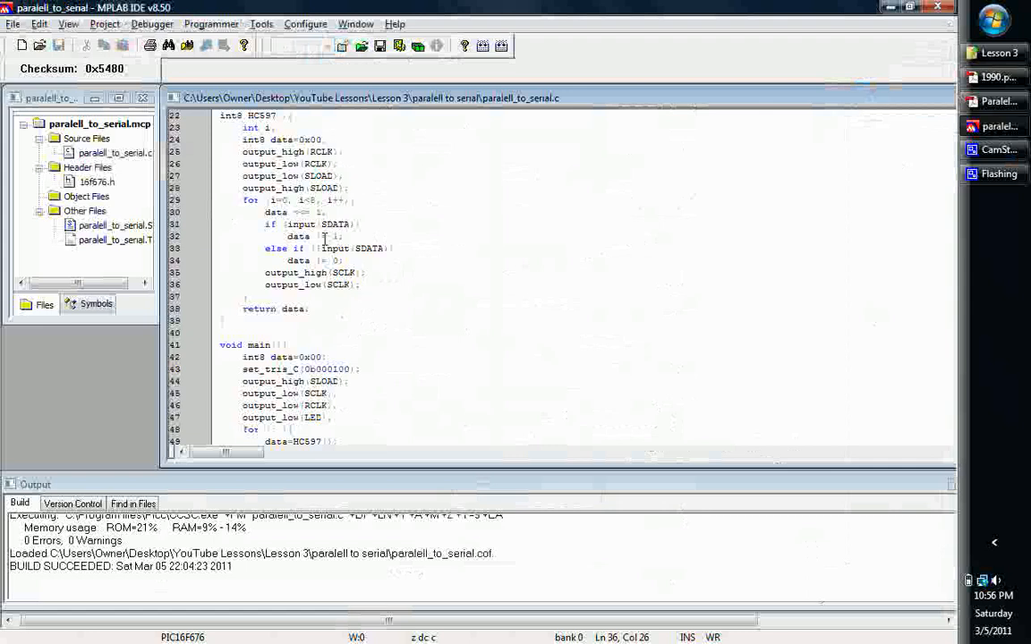
- Place the cursor on line 23's 'int i;' declaration to make it int8
left_click(294, 308)
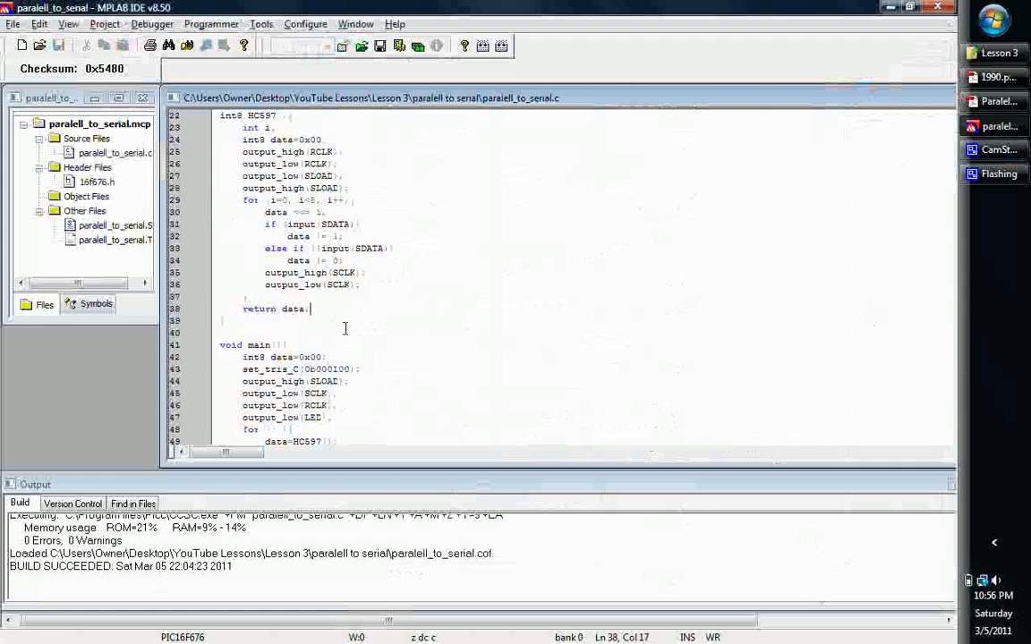
scroll("up", 3)
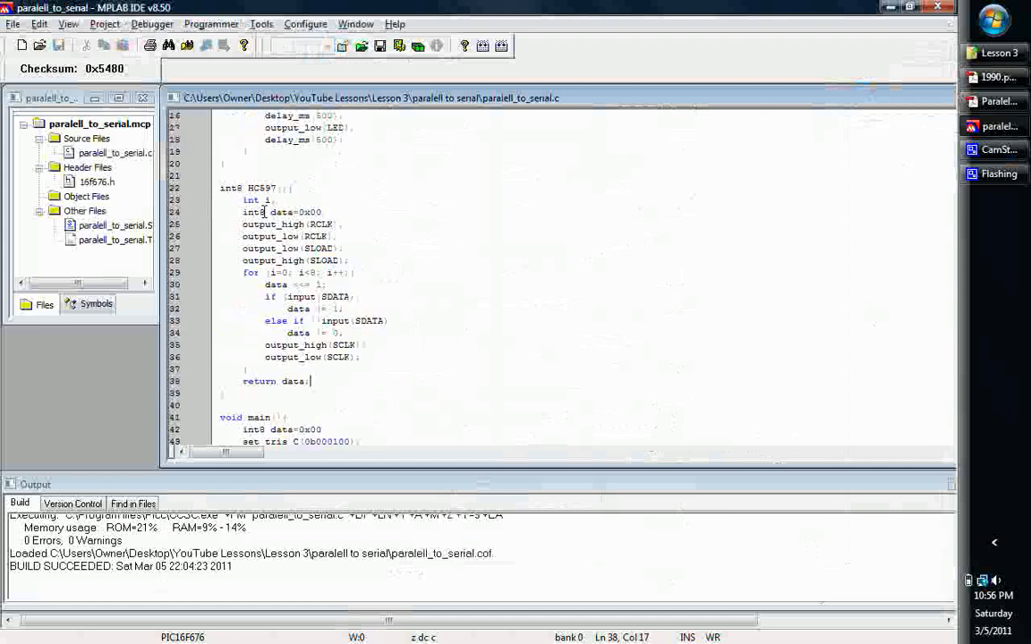
left_click(259, 212)
type("8")
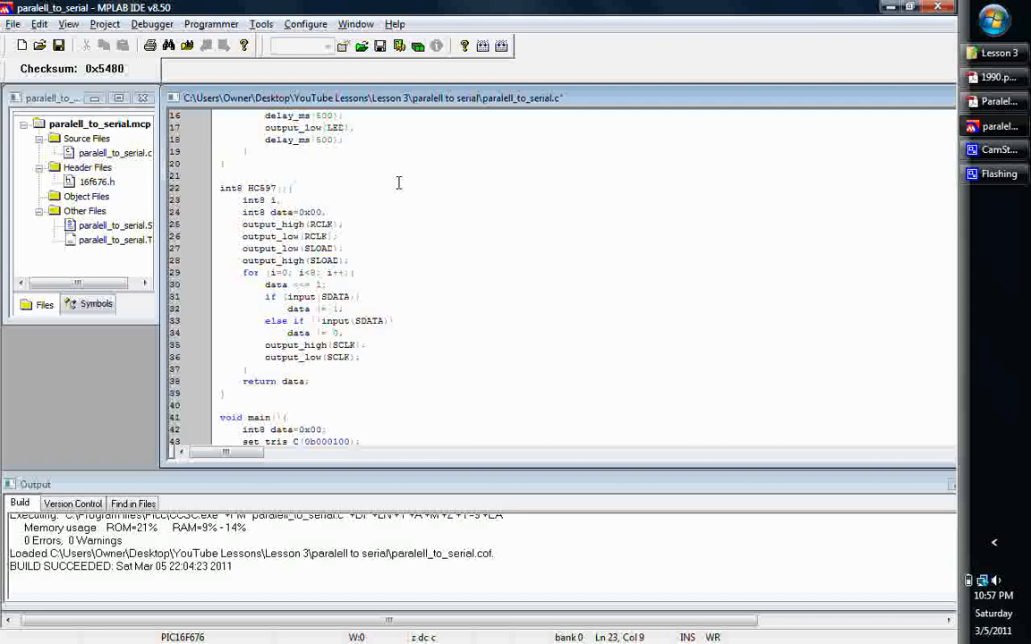
left_click(268, 236)
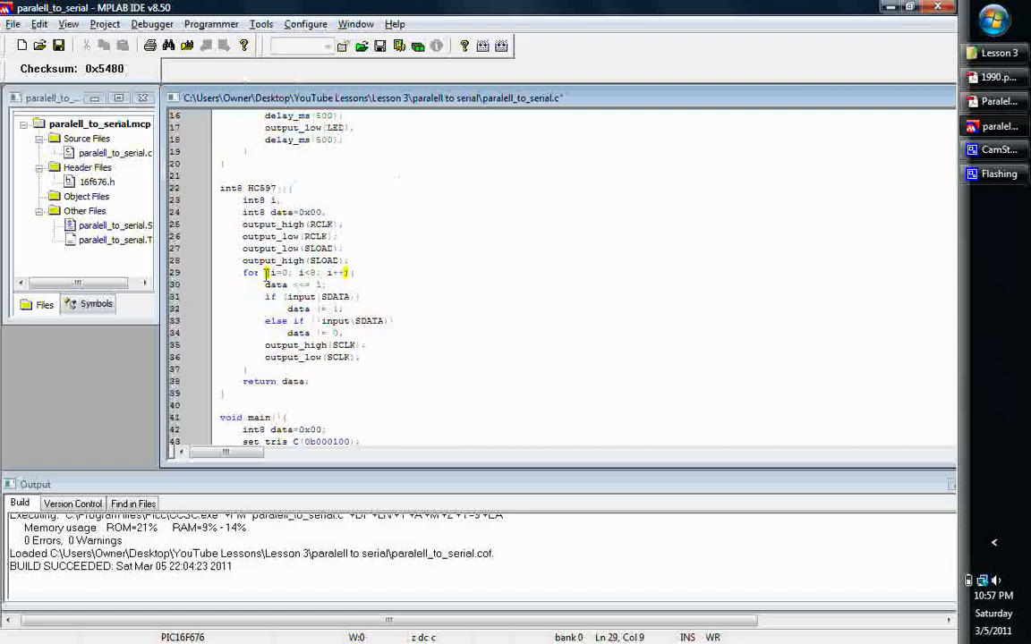
scroll("down", 3)
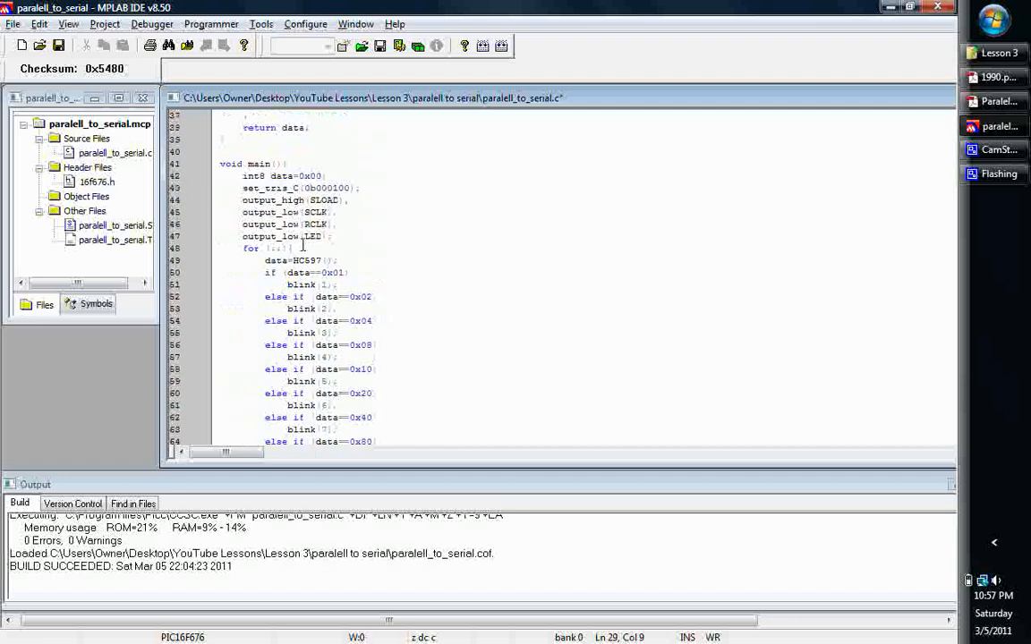
mouse_move(259, 176)
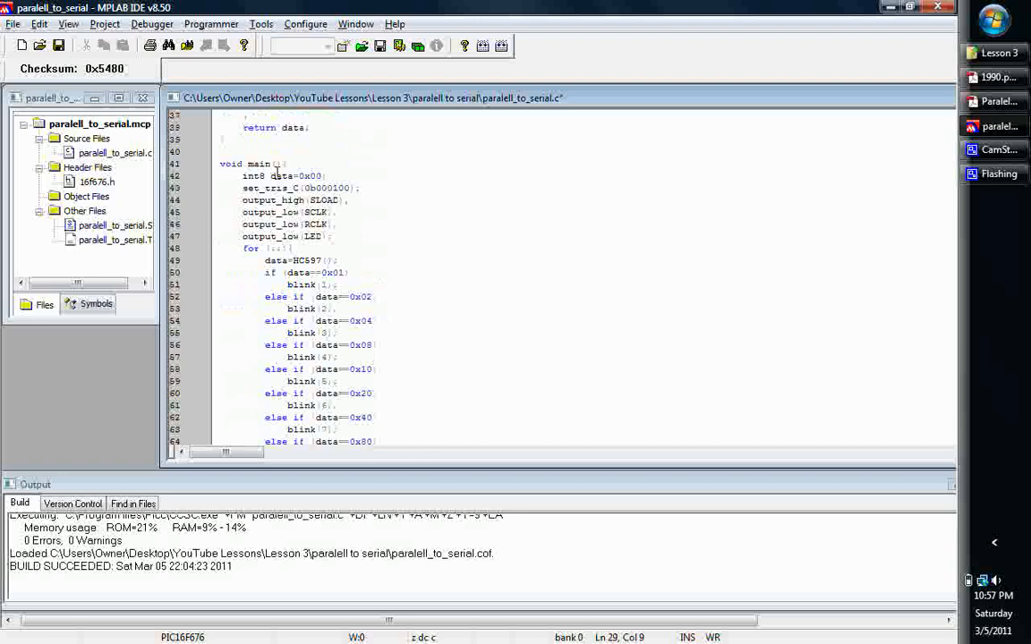
left_click(287, 175)
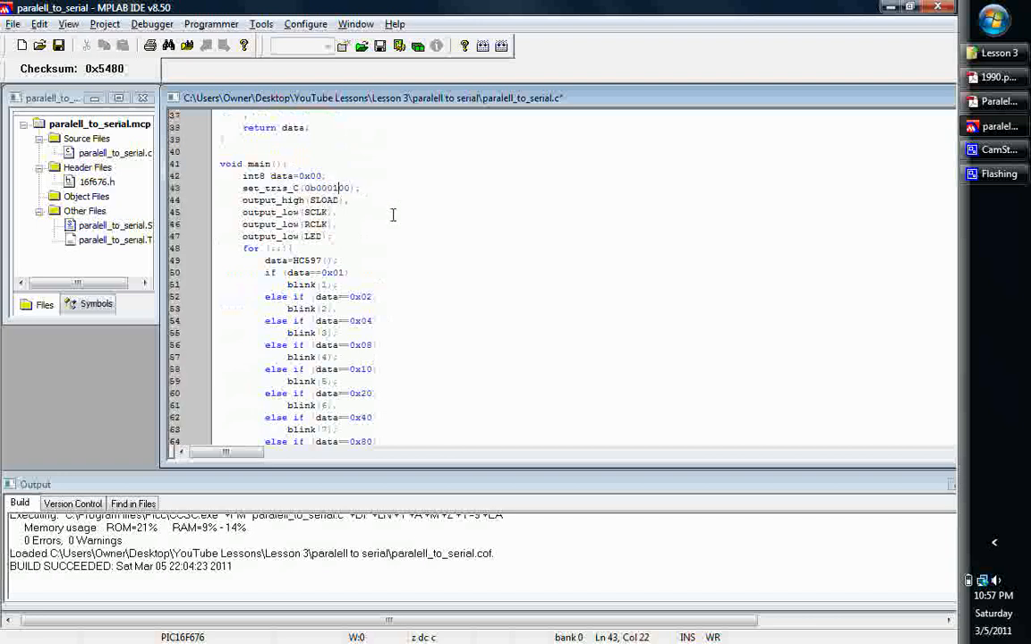
scroll("up", 3)
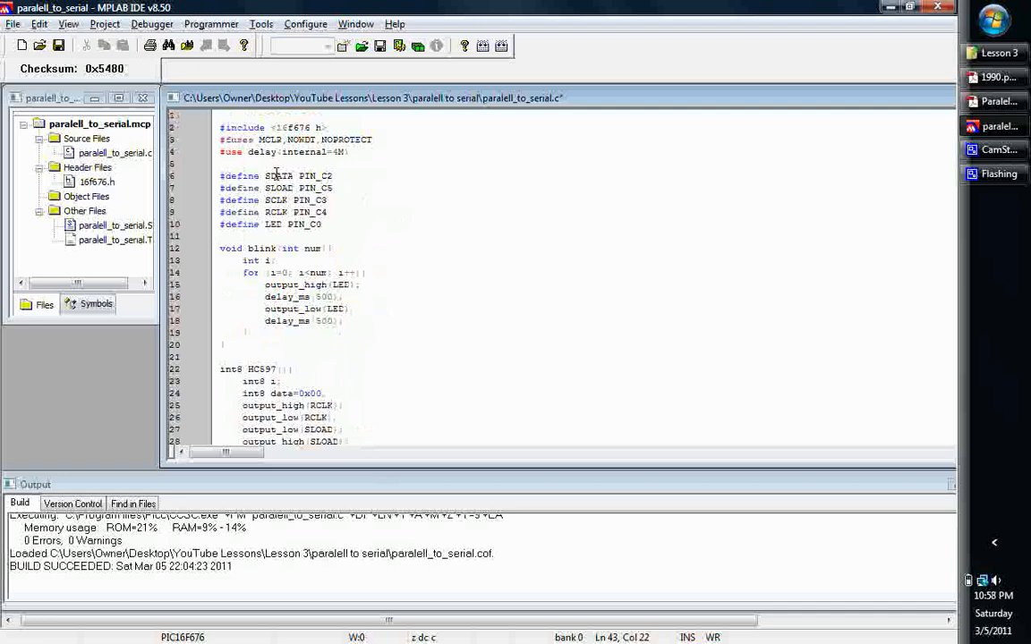
scroll("down", 3)
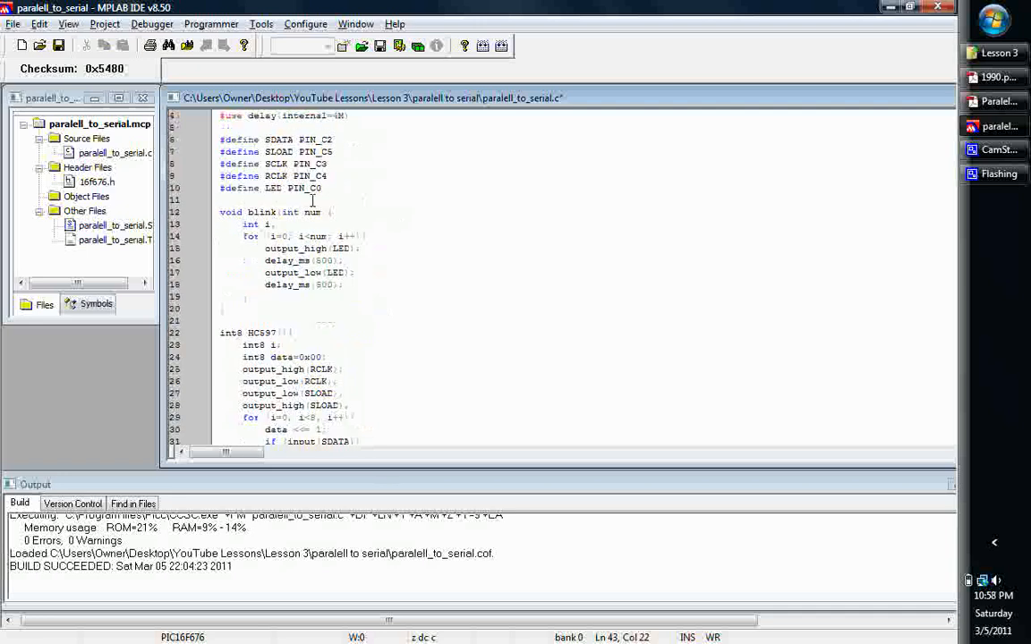
scroll("down", 3)
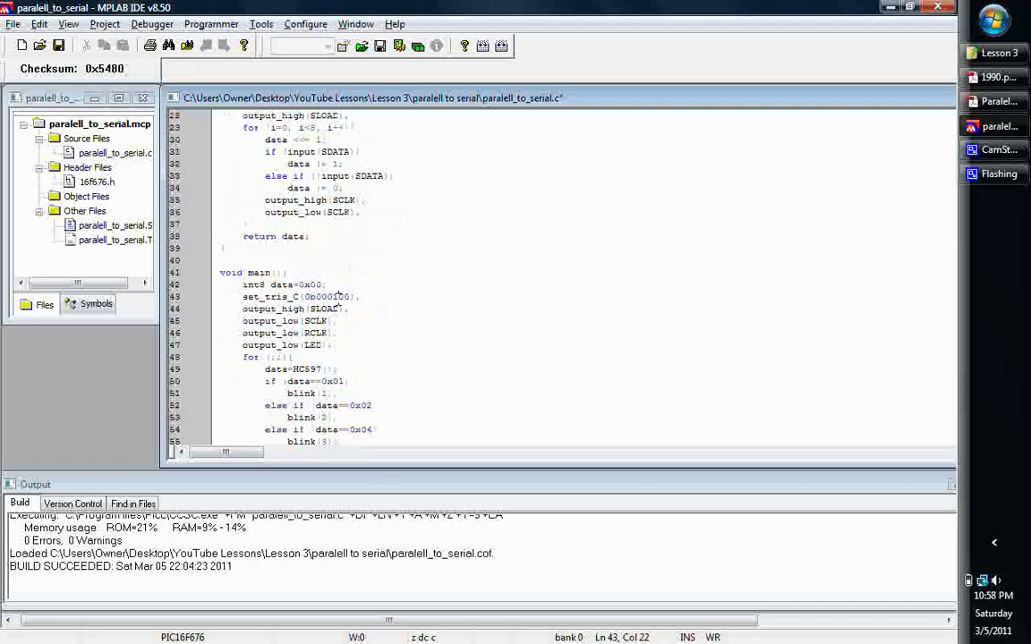
scroll("down", 3)
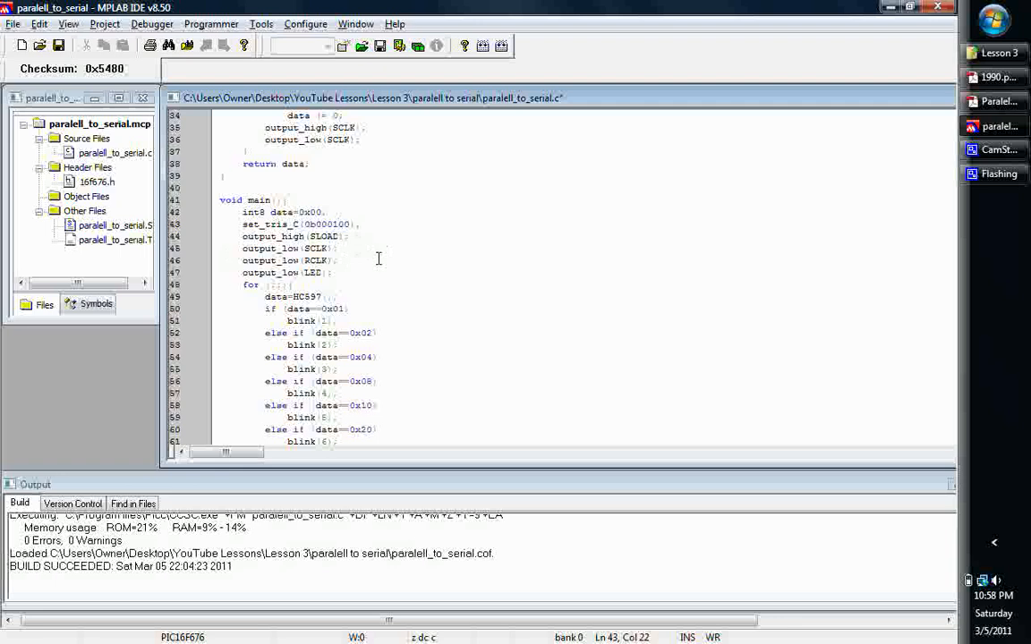
scroll("down", 3)
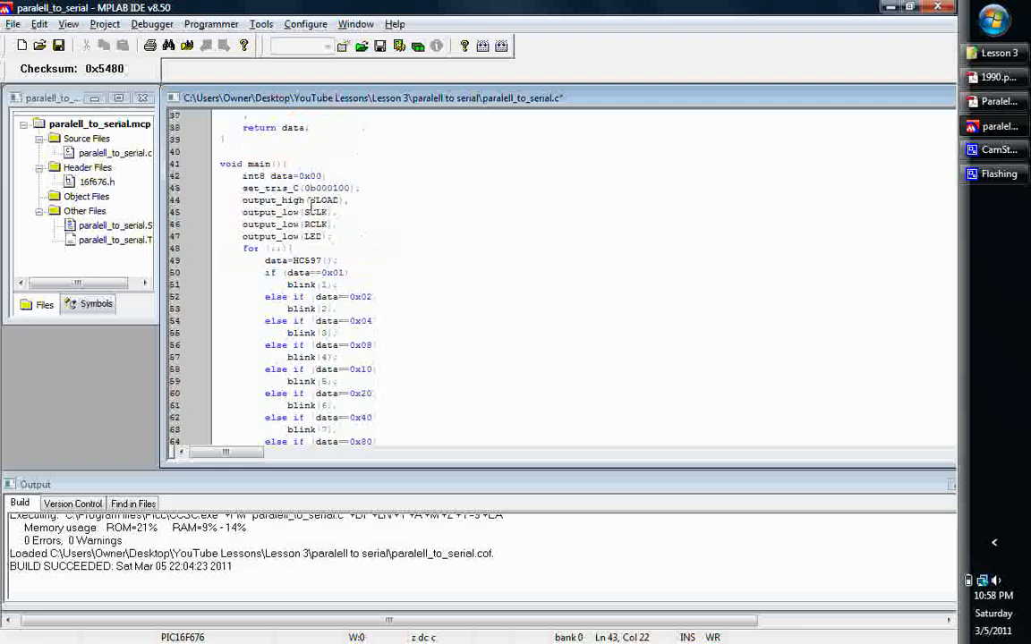
mouse_move(311, 208)
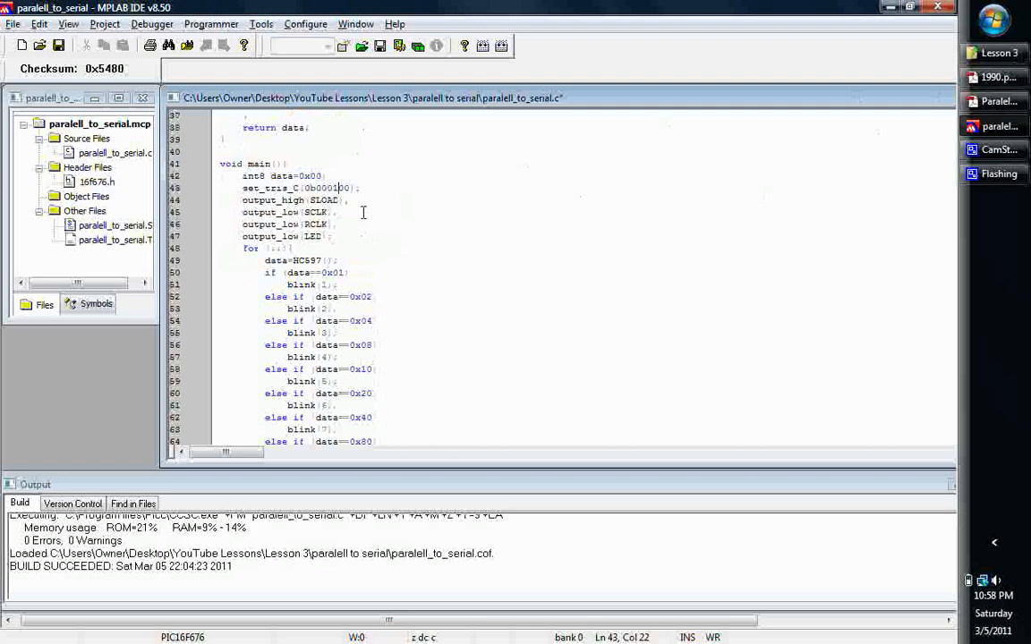
scroll("down", 3)
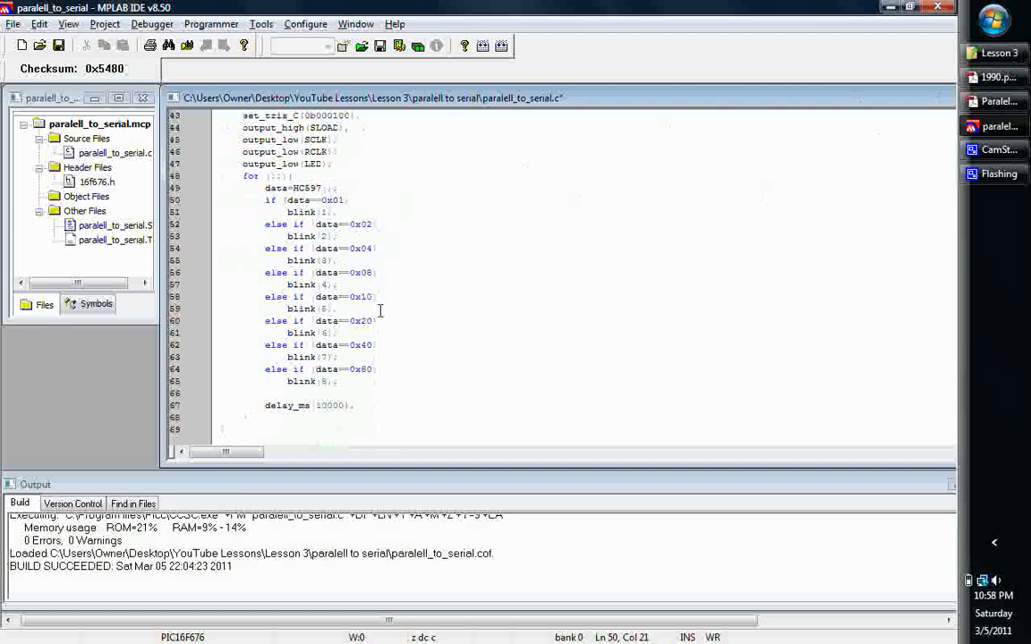
mouse_move(401, 352)
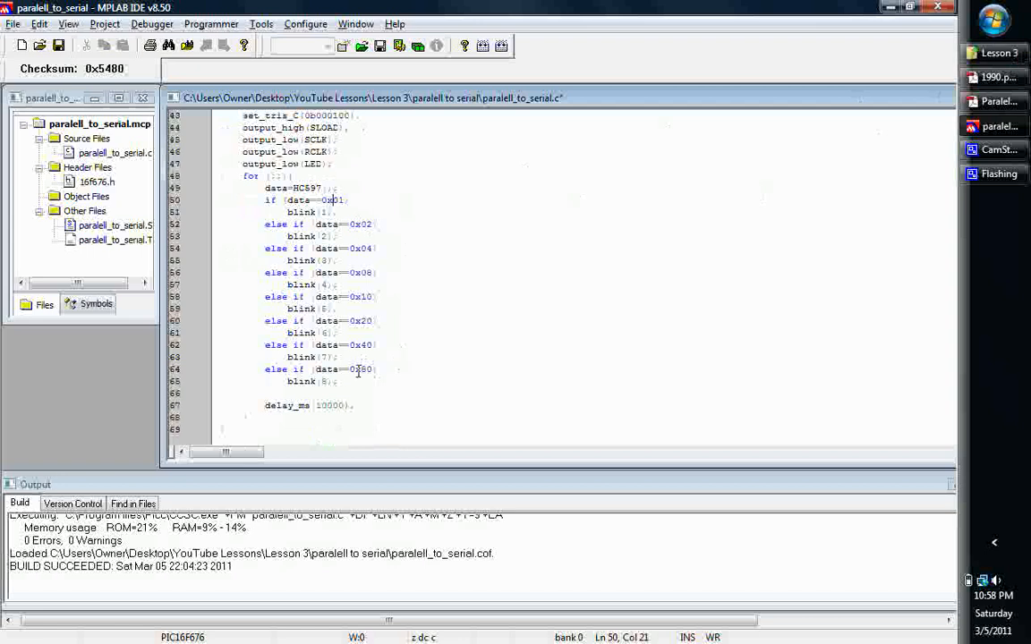
mouse_move(457, 239)
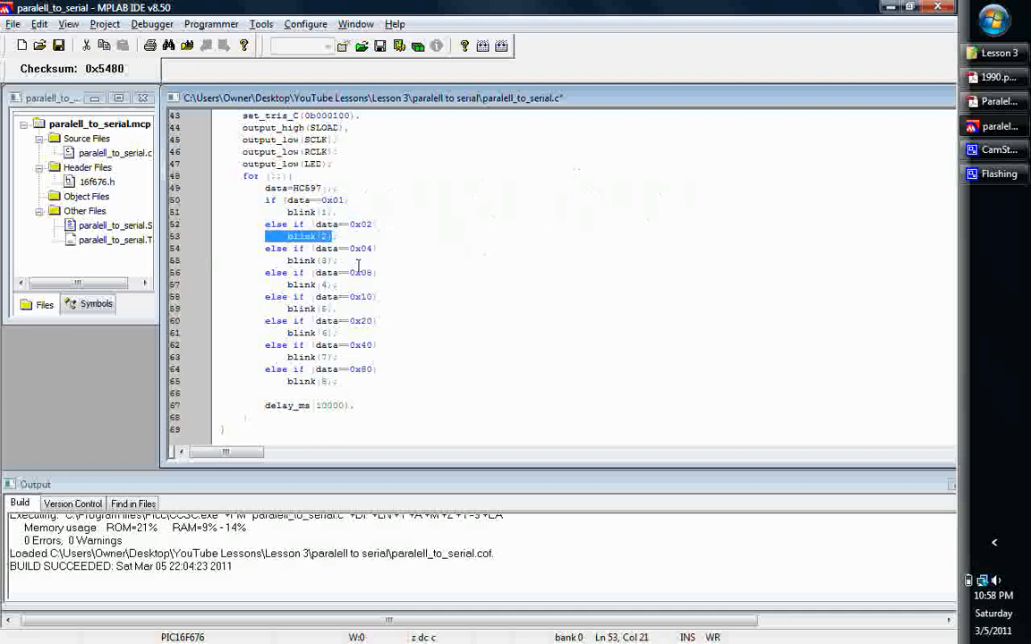
mouse_move(385, 379)
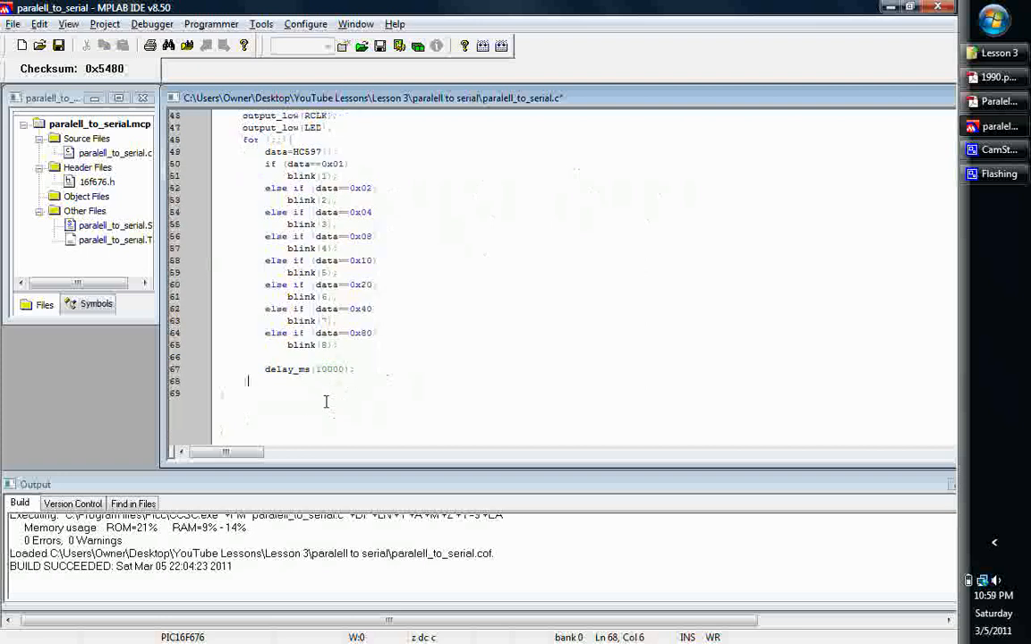
mouse_move(418, 381)
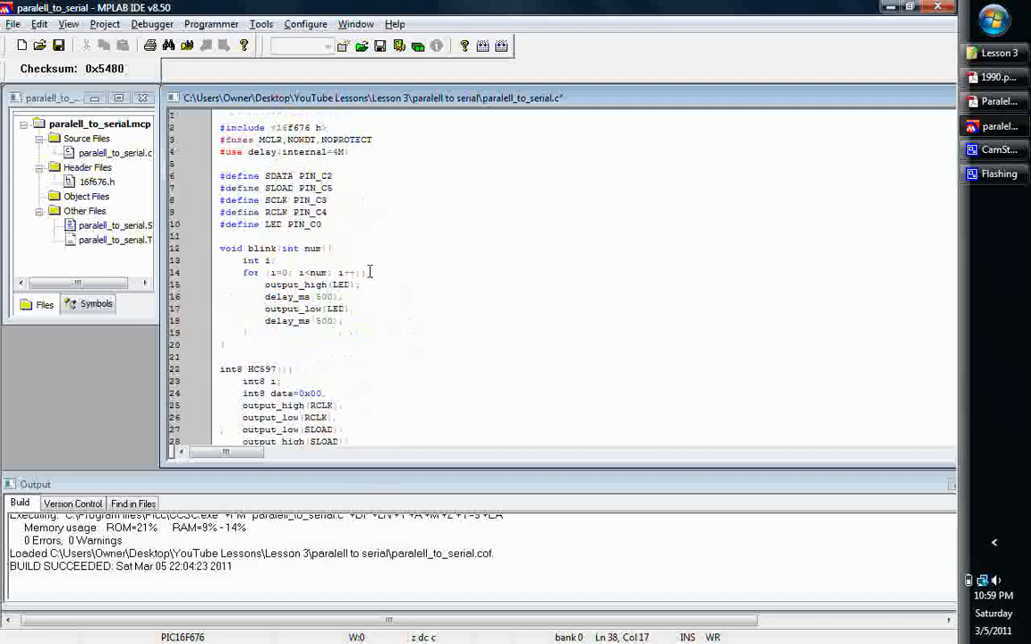
left_click(345, 320)
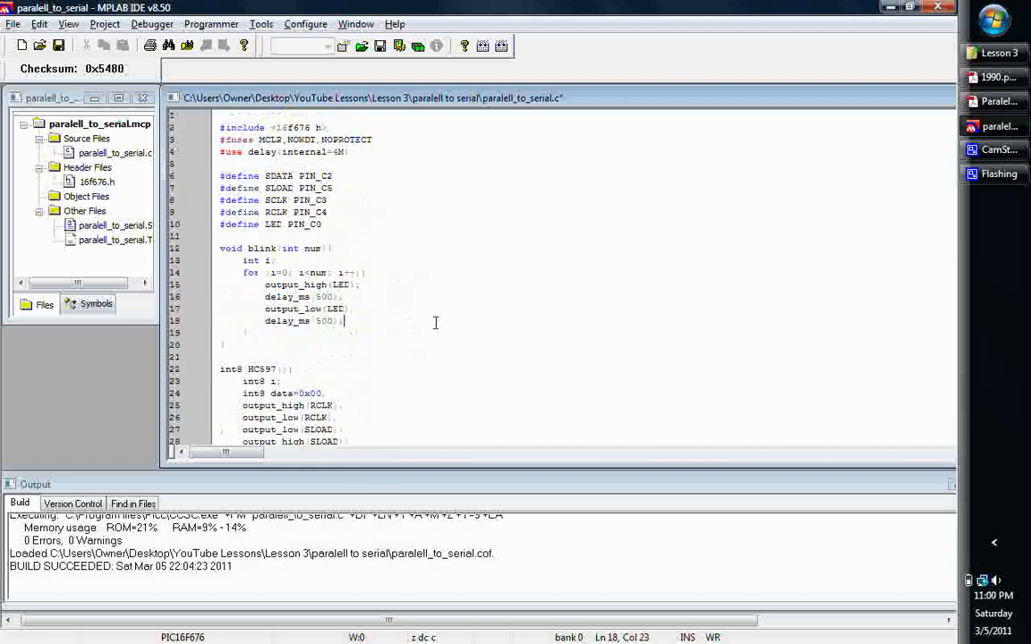
scroll("down", 3)
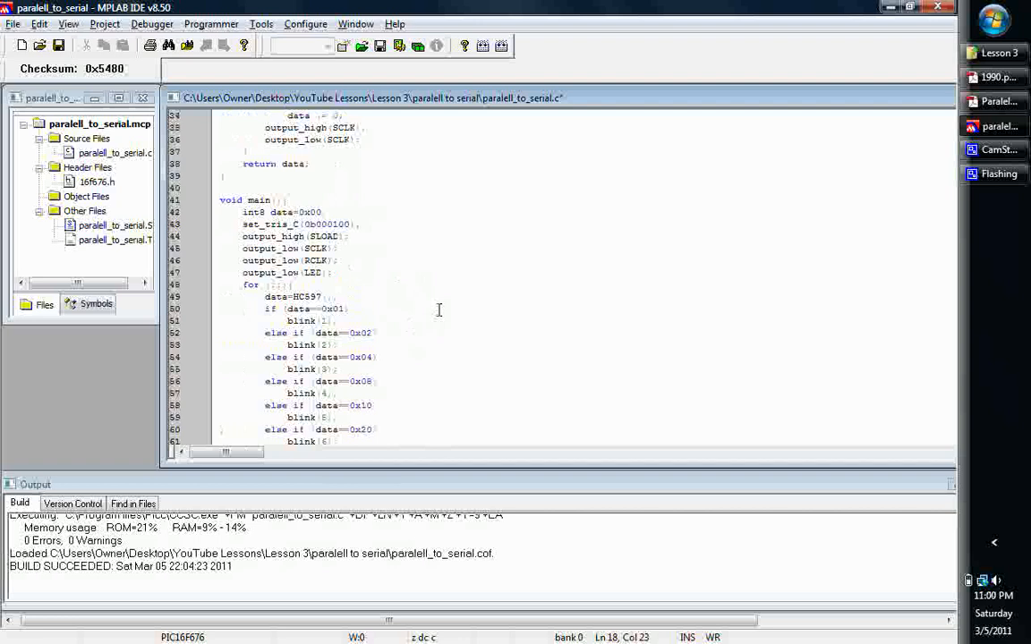
mouse_move(472, 342)
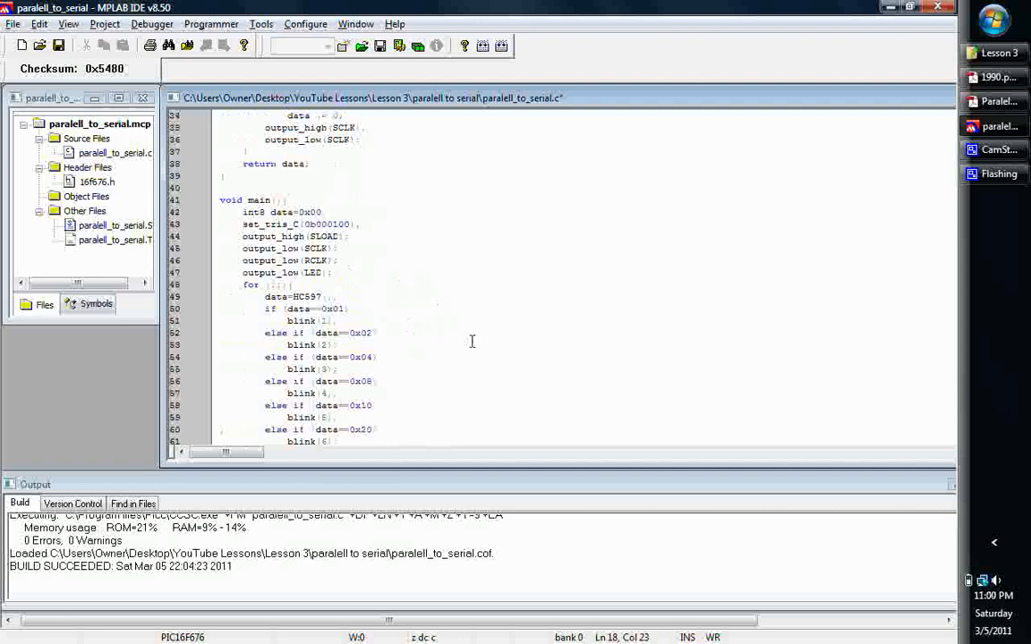